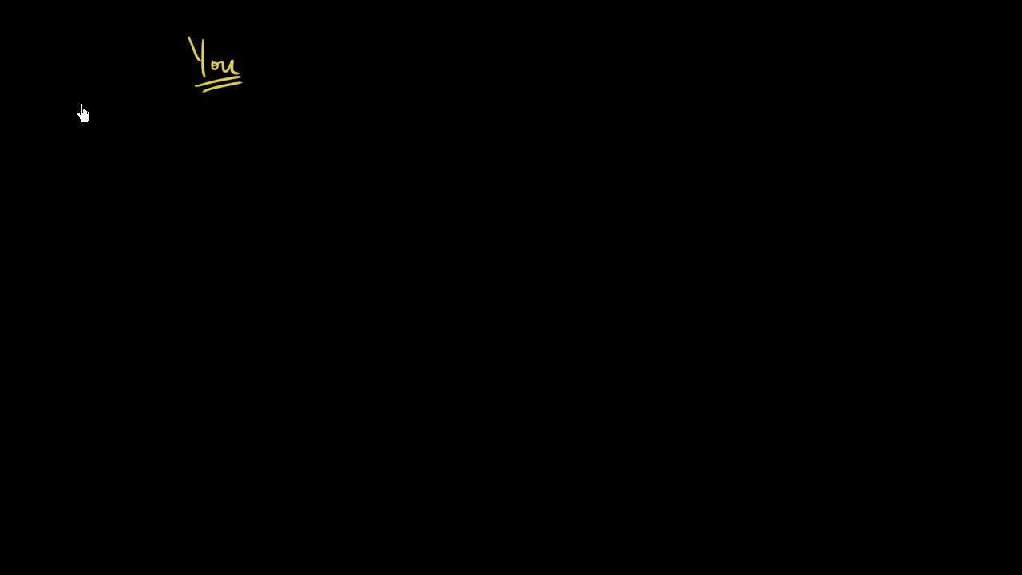
{"action": "mouse_move", "coordinate": [492, 59]}
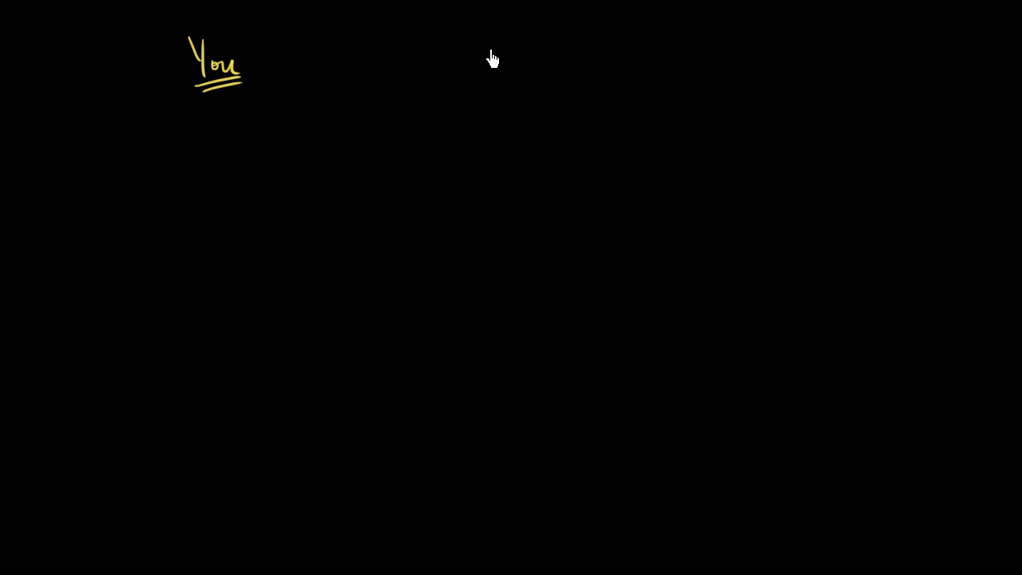
{"action": "mouse_move", "coordinate": [489, 66]}
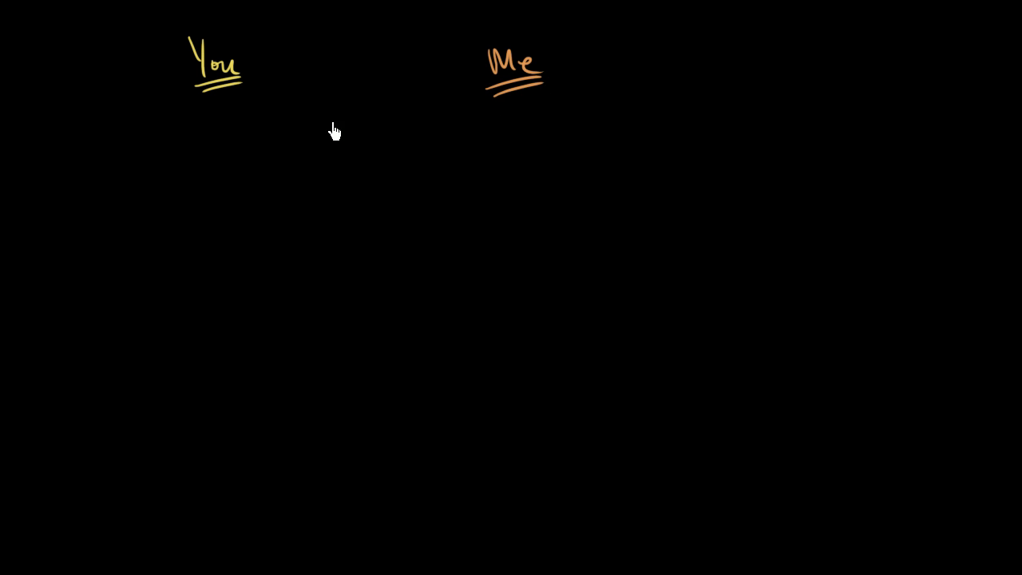
{"action": "mouse_move", "coordinate": [22, 104]}
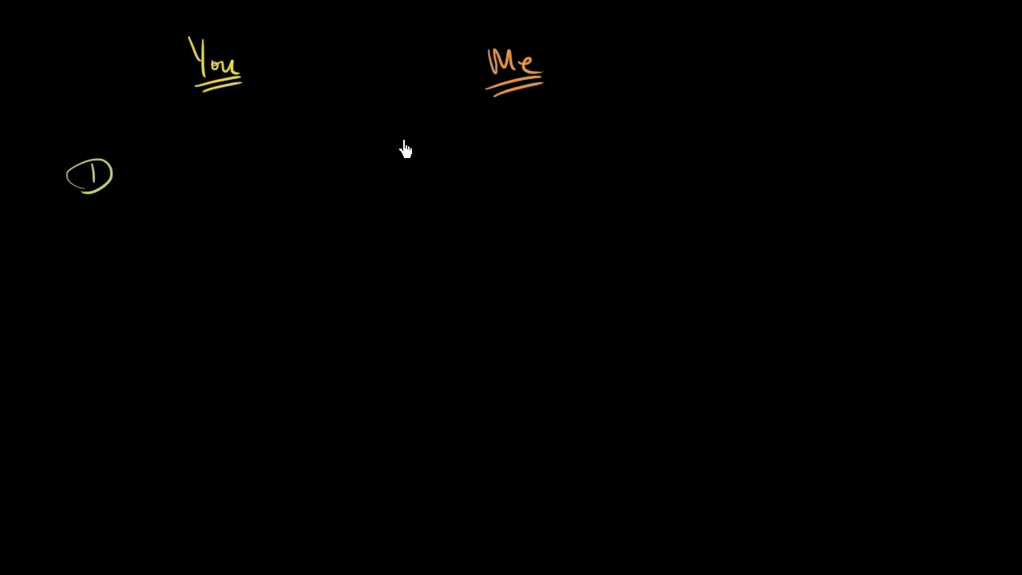
Draw the $100 loan arrow, the one-year arrow and the repayment arrow labelled $100 + interest.
{"action": "left_click_drag", "start_coordinate": [415, 151], "coordinate": [306, 150]}
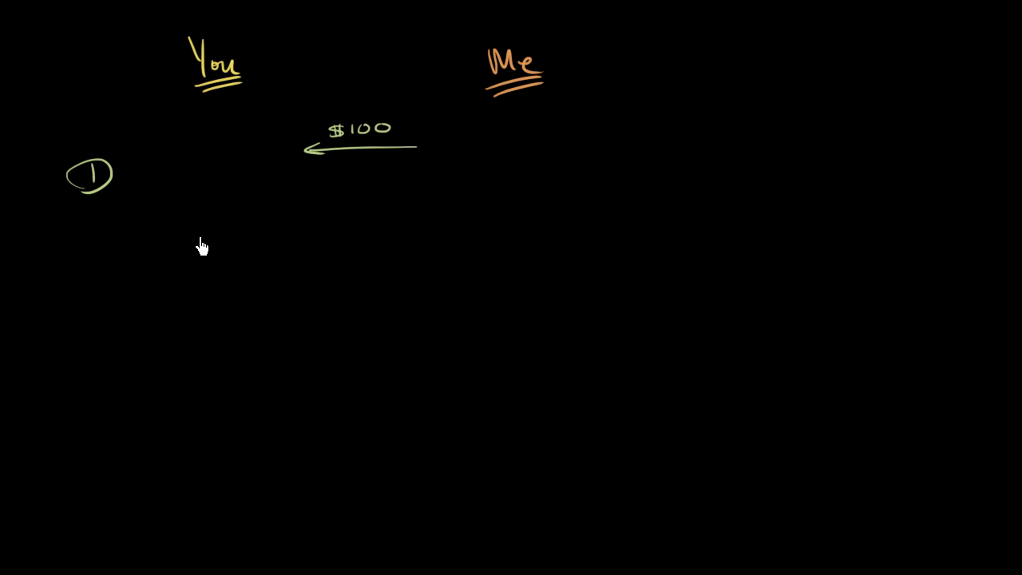
{"action": "left_click_drag", "start_coordinate": [355, 168], "coordinate": [407, 184]}
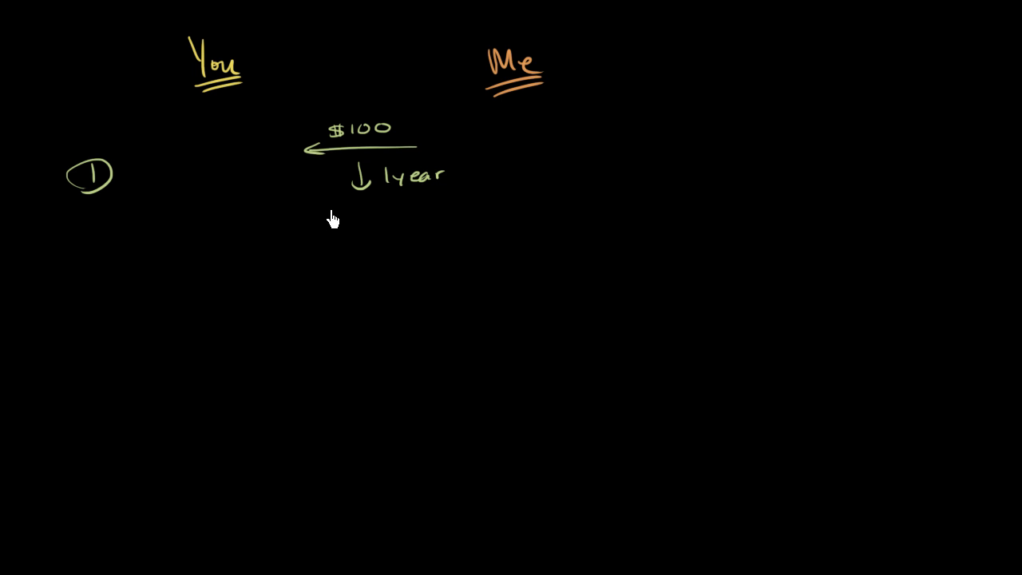
{"action": "left_click_drag", "start_coordinate": [320, 214], "coordinate": [428, 211]}
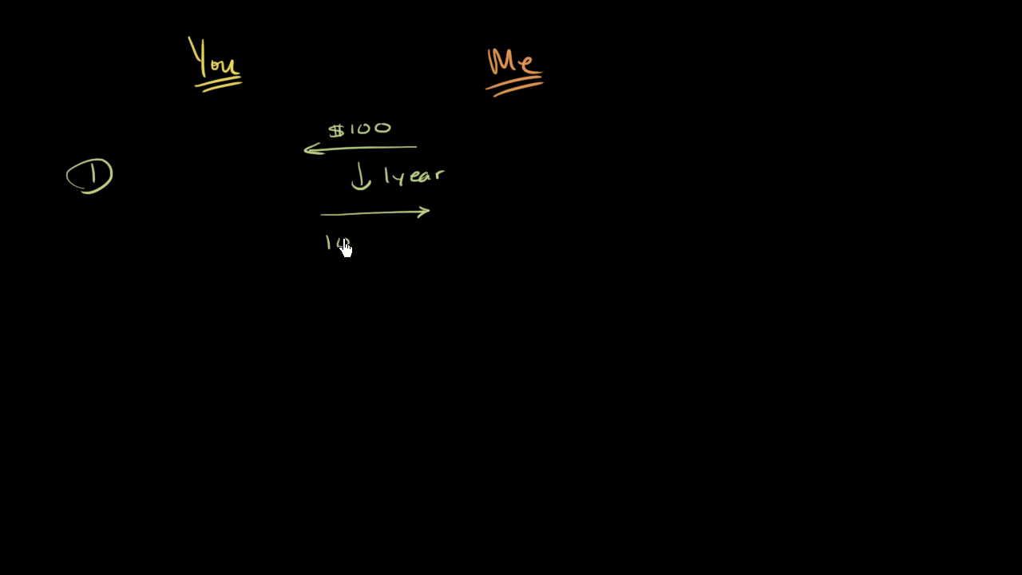
{"action": "type", "text": "$100 + interest"}
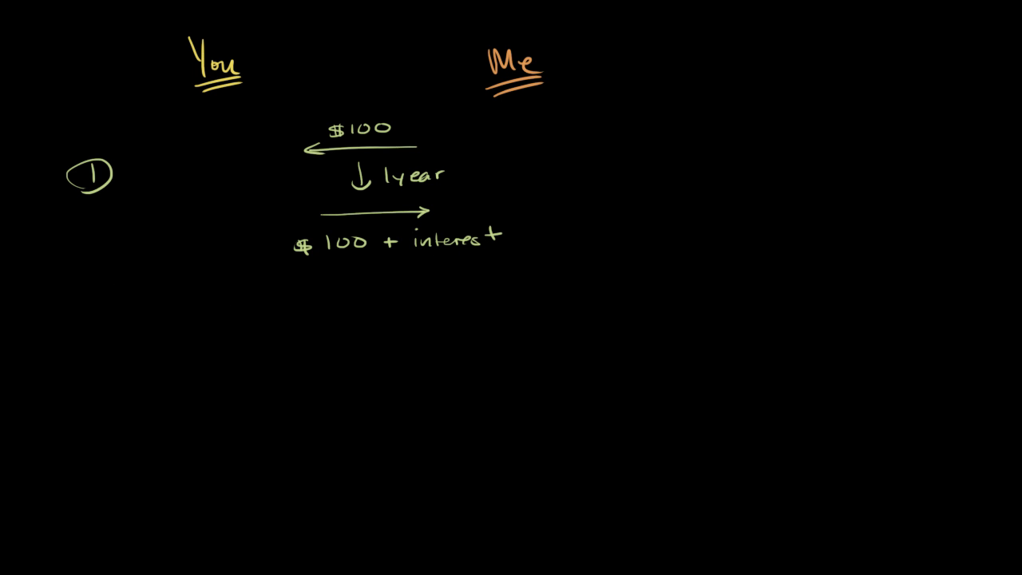
{"action": "mouse_move", "coordinate": [382, 334]}
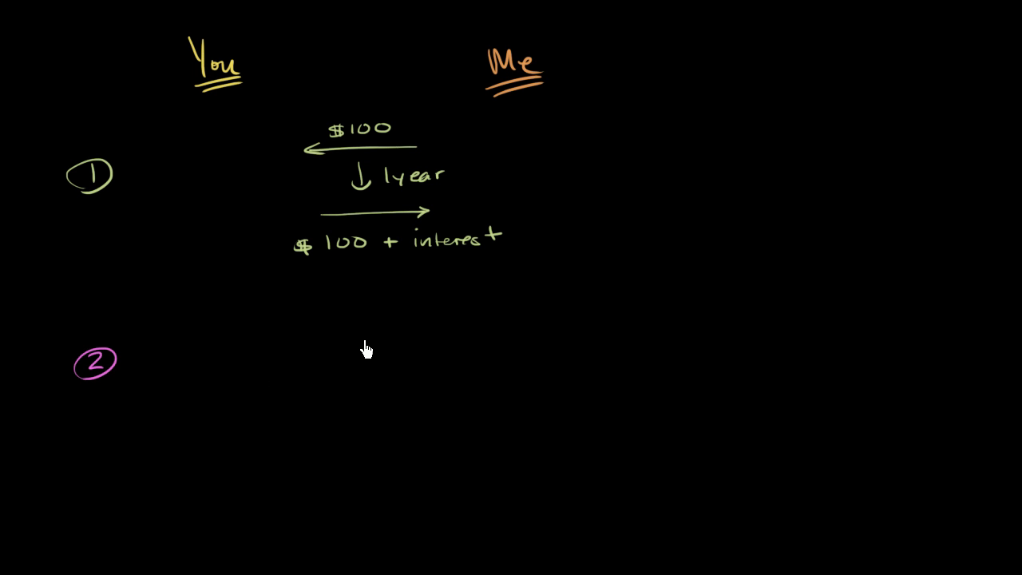
Draw the pink $100 loan arrow and the downward one-week arrow for case 2.
{"action": "left_click_drag", "start_coordinate": [327, 345], "coordinate": [424, 339]}
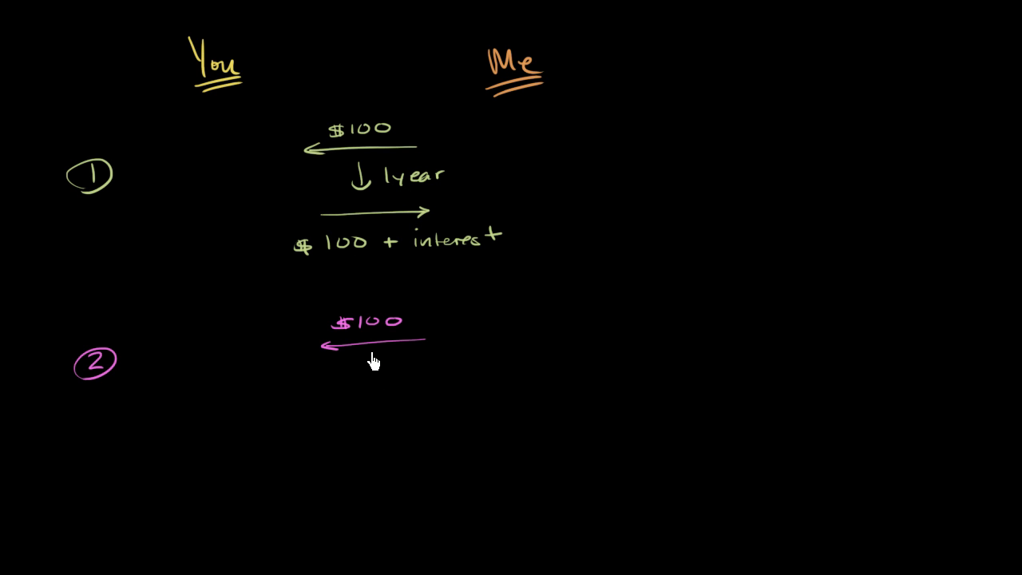
{"action": "left_click_drag", "start_coordinate": [371, 368], "coordinate": [444, 367]}
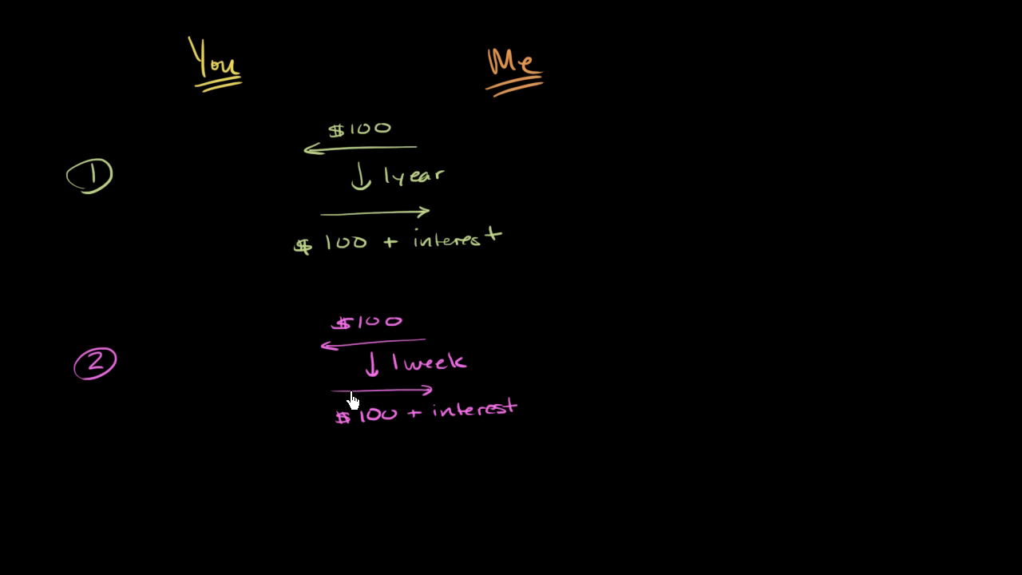
{"action": "mouse_move", "coordinate": [376, 392]}
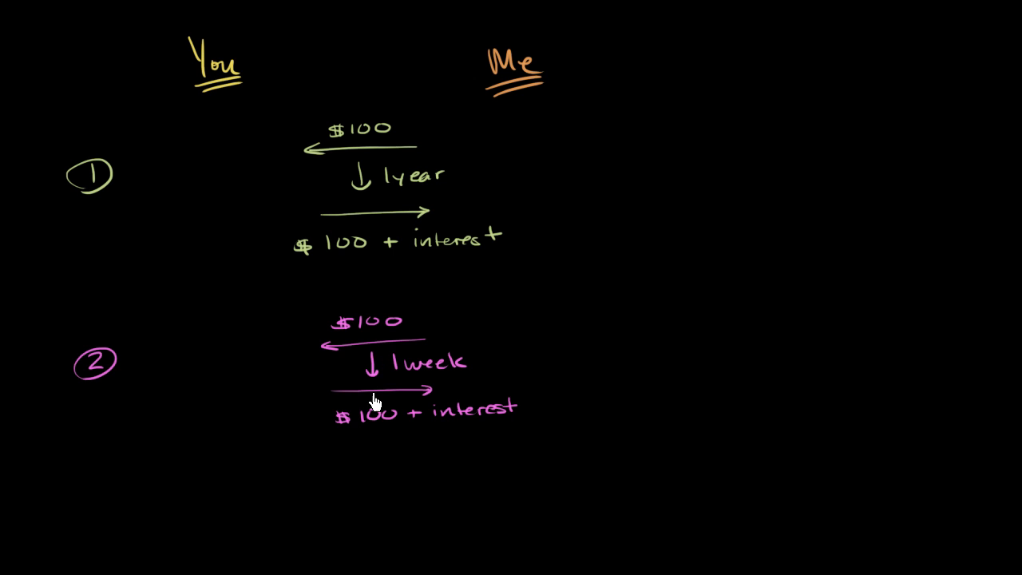
{"action": "mouse_move", "coordinate": [438, 416]}
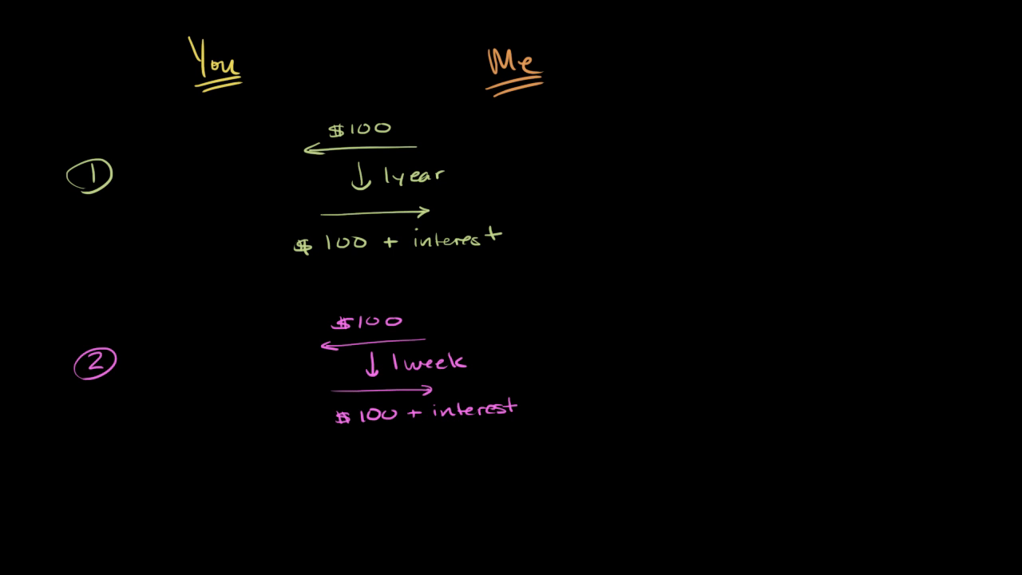
{"action": "mouse_move", "coordinate": [480, 444]}
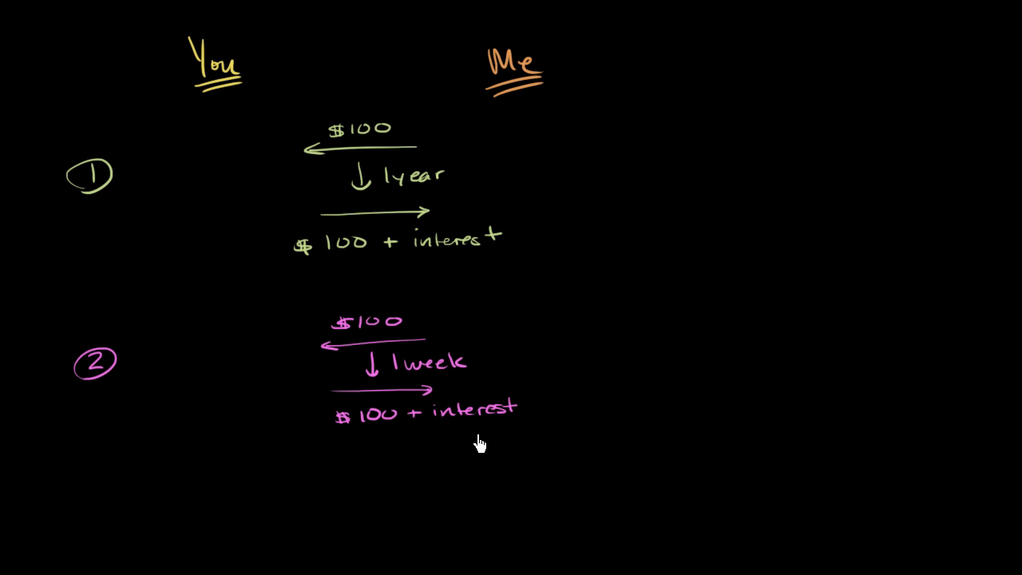
{"action": "mouse_move", "coordinate": [499, 454]}
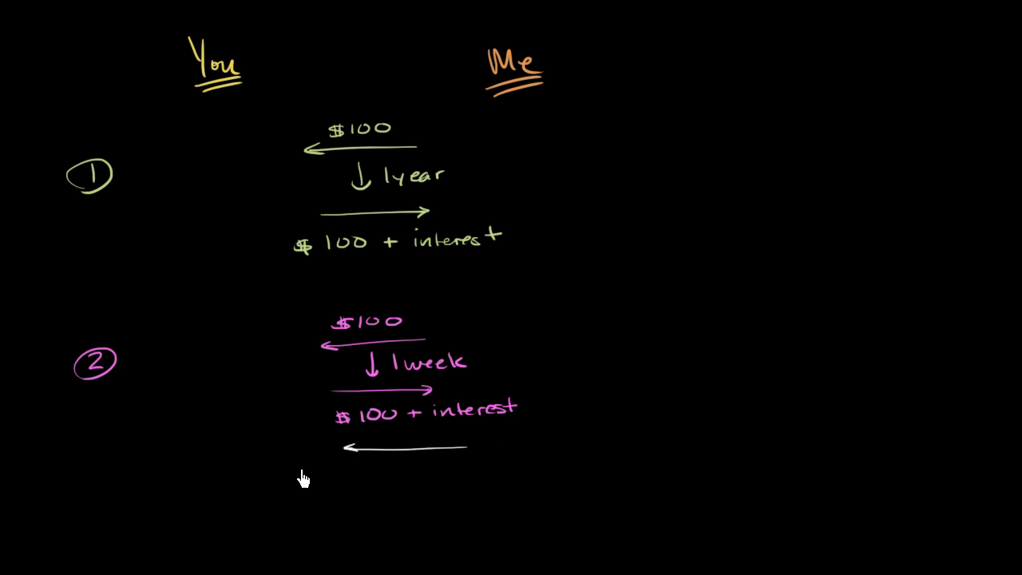
Write the rolled-over loan amount starting with $10 for the next week.
{"action": "type", "text": "$100 + interst"}
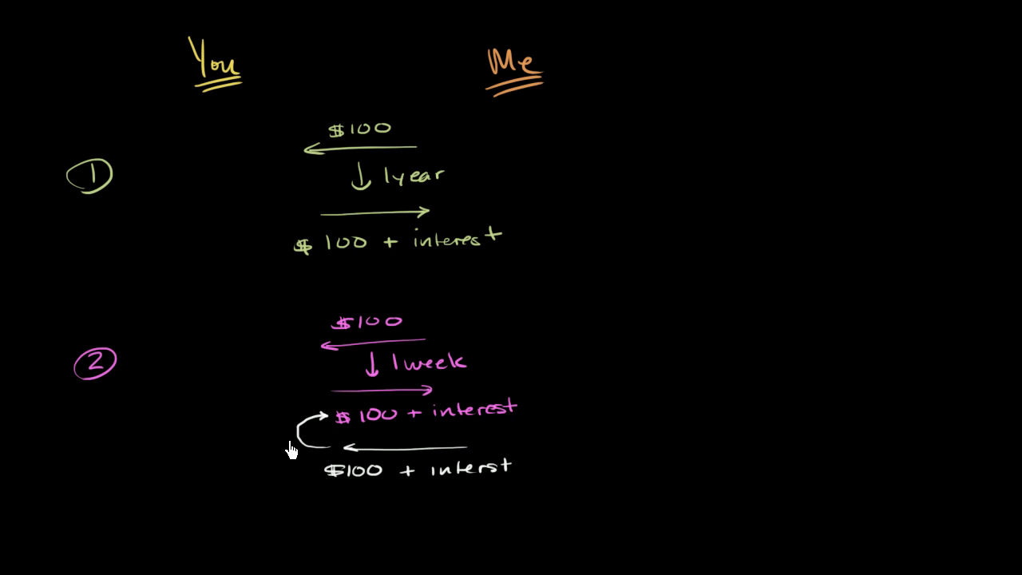
{"action": "mouse_move", "coordinate": [409, 495]}
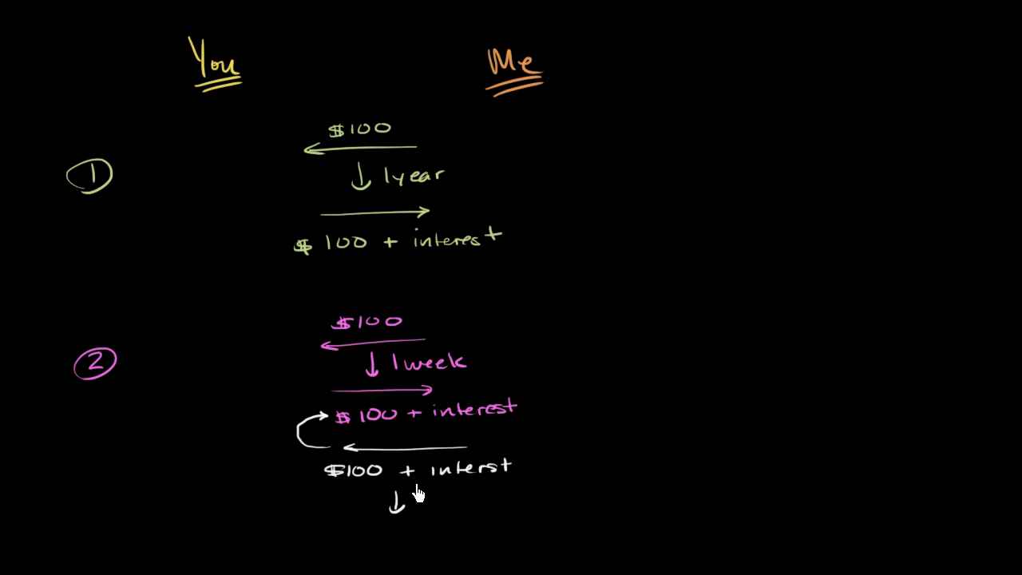
{"action": "mouse_move", "coordinate": [438, 494]}
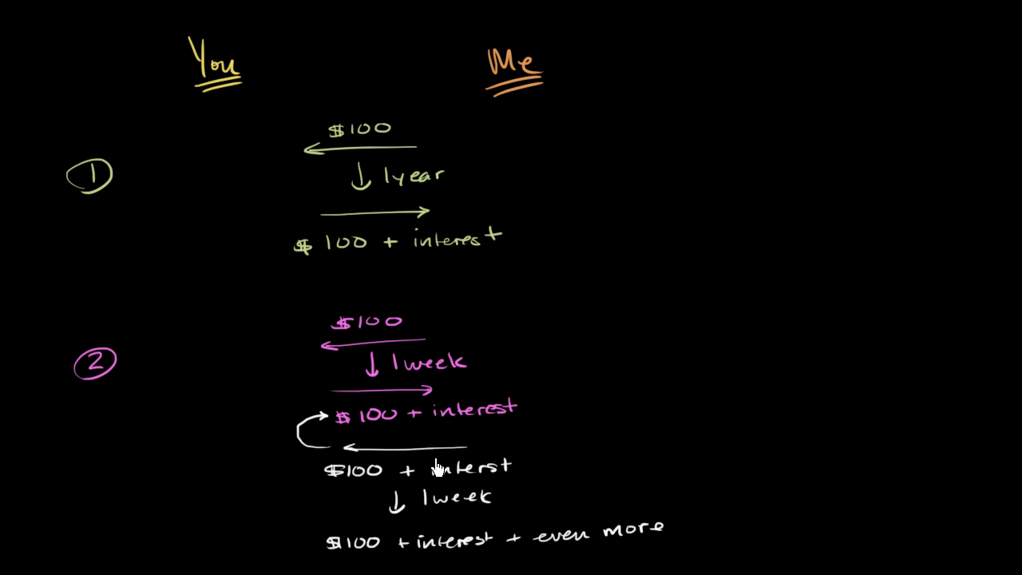
{"action": "mouse_move", "coordinate": [689, 530]}
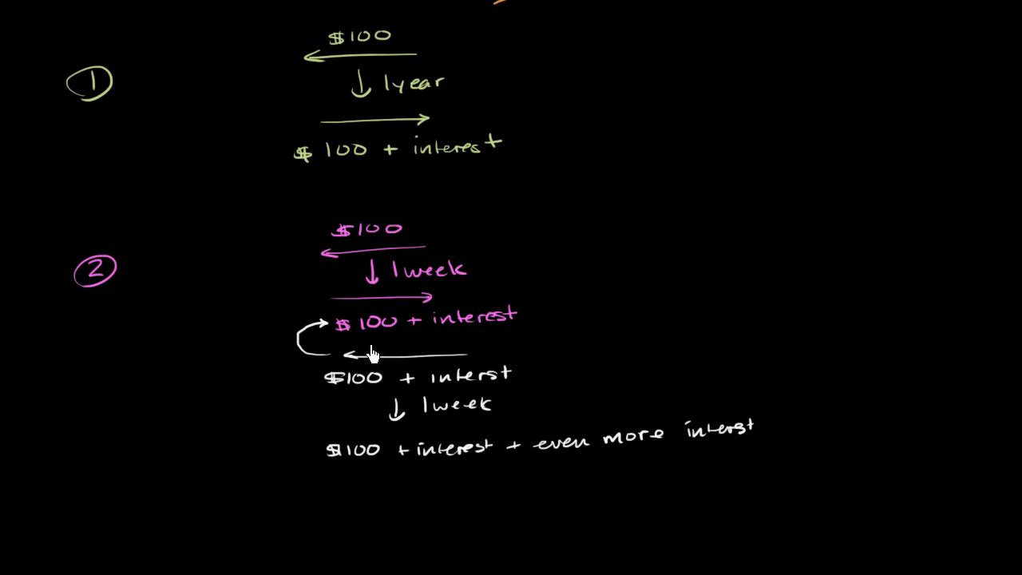
{"action": "mouse_move", "coordinate": [387, 425]}
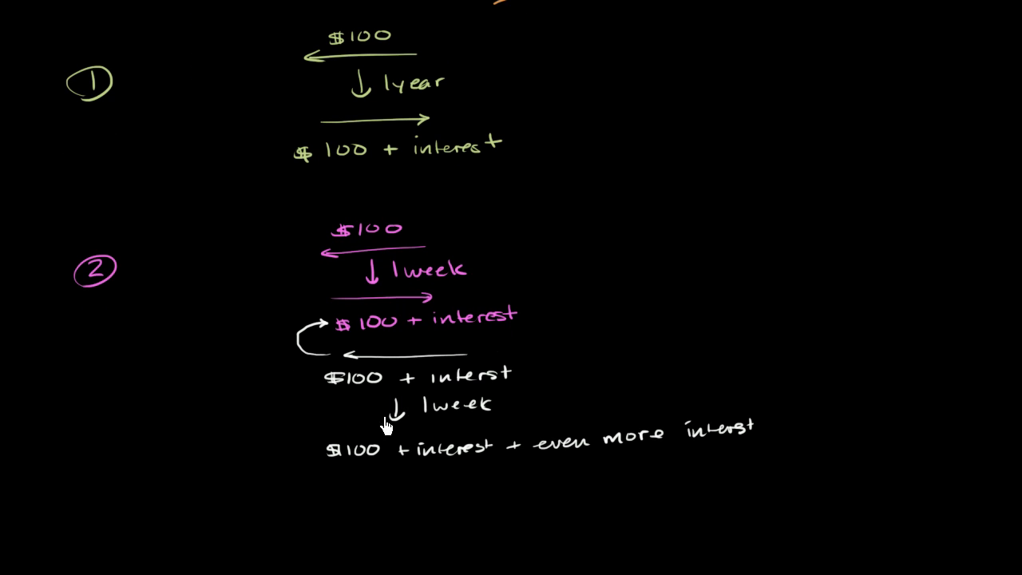
{"action": "mouse_move", "coordinate": [377, 429]}
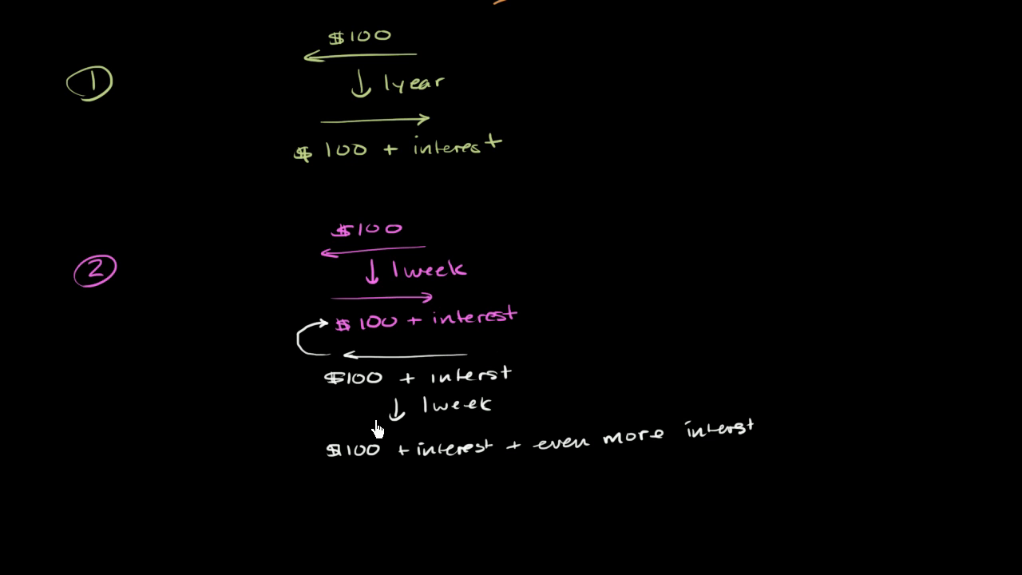
{"action": "mouse_move", "coordinate": [371, 430]}
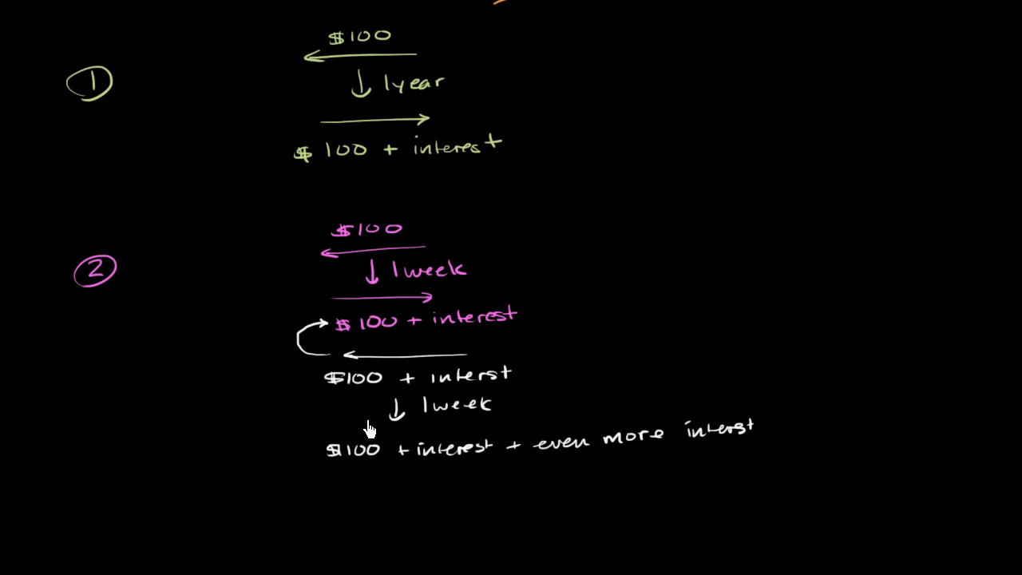
{"action": "mouse_move", "coordinate": [407, 476]}
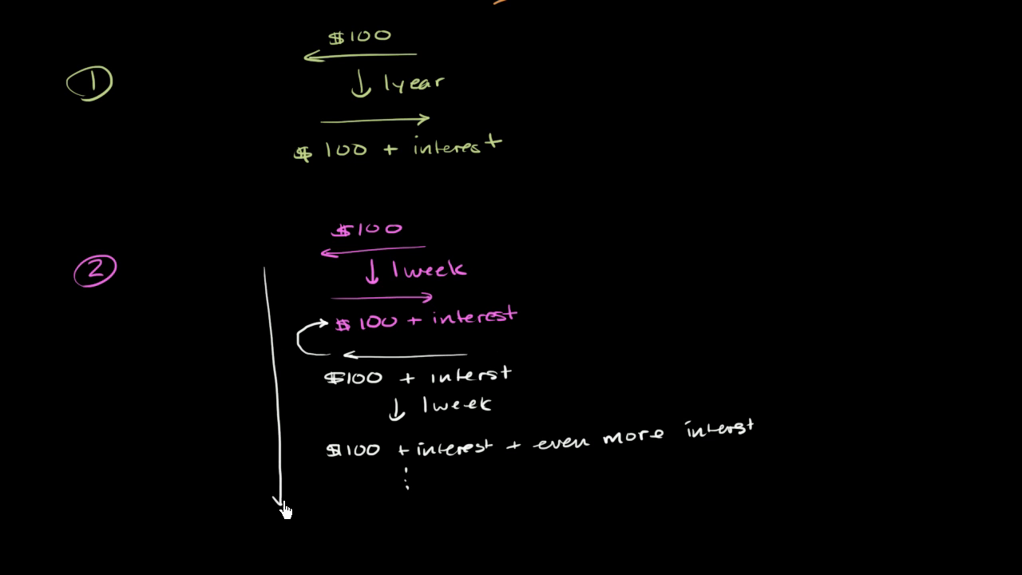
Write 1 year, draw the final repayment arrow under the dots and label it $100.
{"action": "type", "text": "1year"}
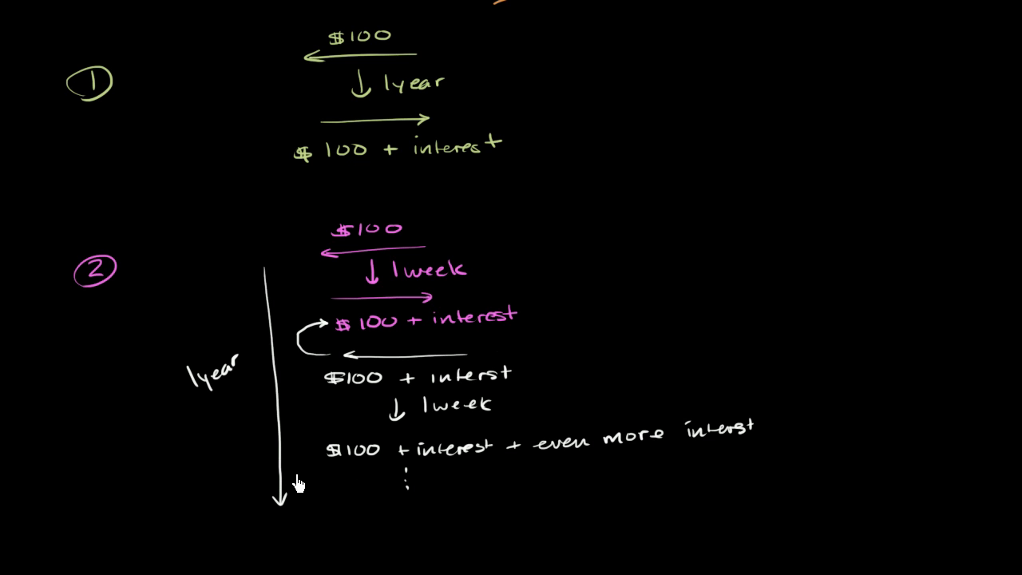
{"action": "mouse_move", "coordinate": [345, 533]}
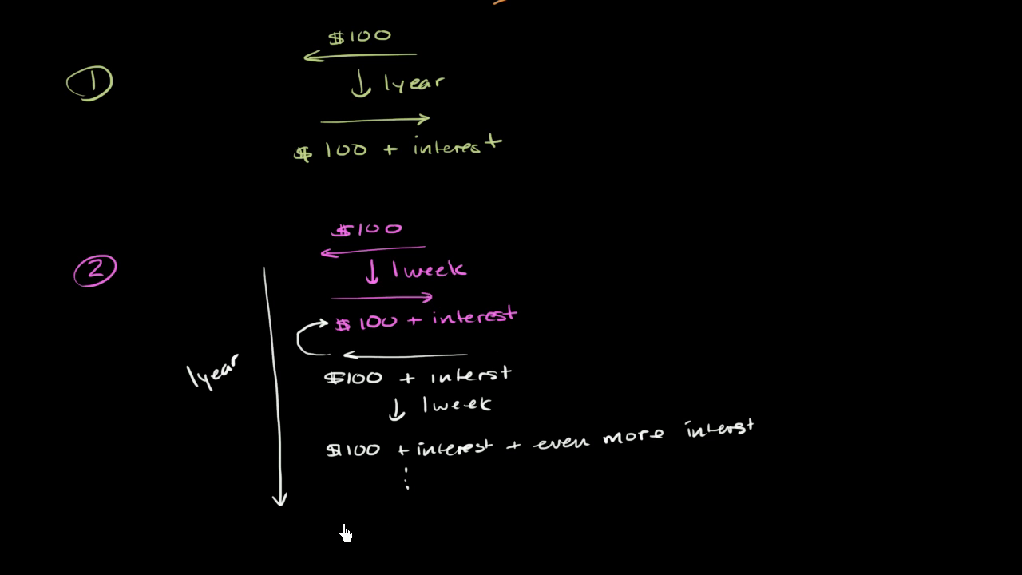
{"action": "left_click_drag", "start_coordinate": [344, 531], "coordinate": [499, 529]}
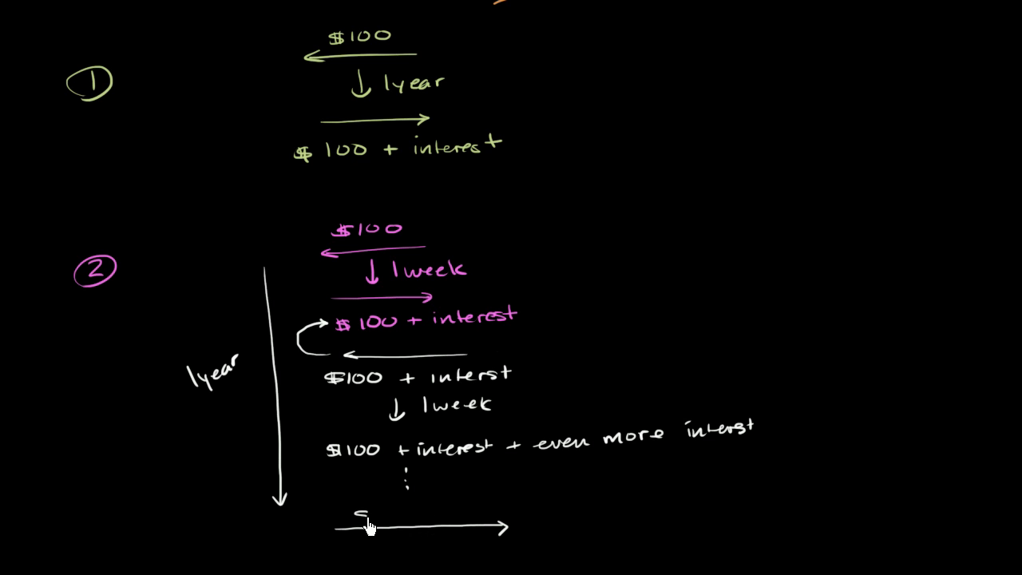
{"action": "type", "text": "$100 + all interest"}
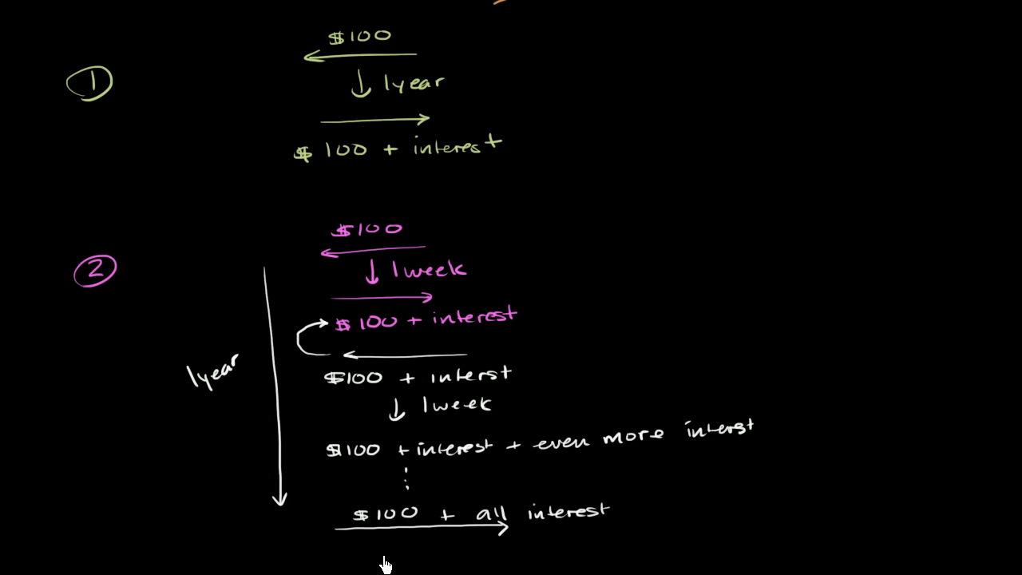
{"action": "mouse_move", "coordinate": [371, 531]}
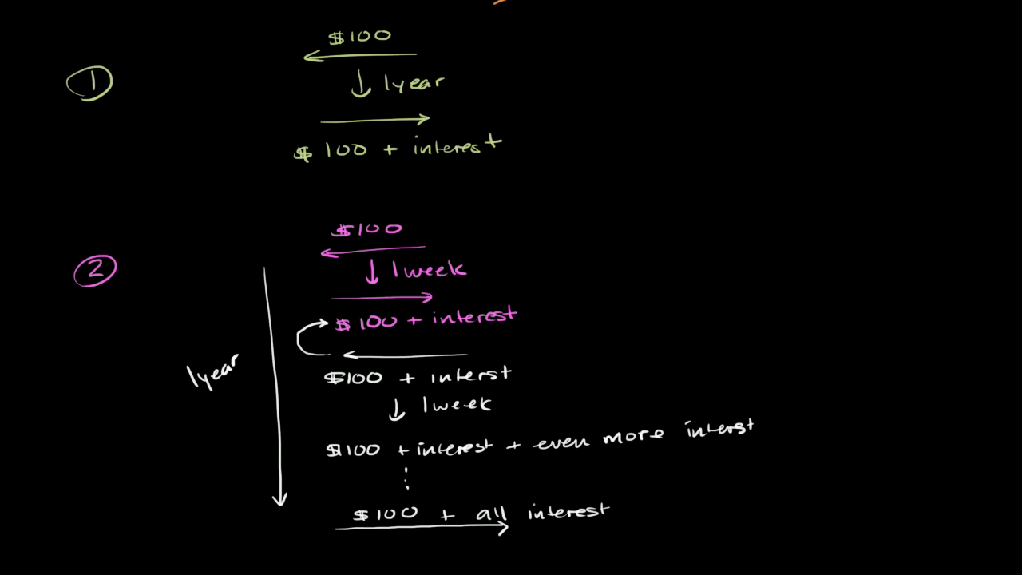
Mark the boxed all interest term with a blue asterisk.
{"action": "scroll", "scroll_direction": "down", "scroll_amount": 3}
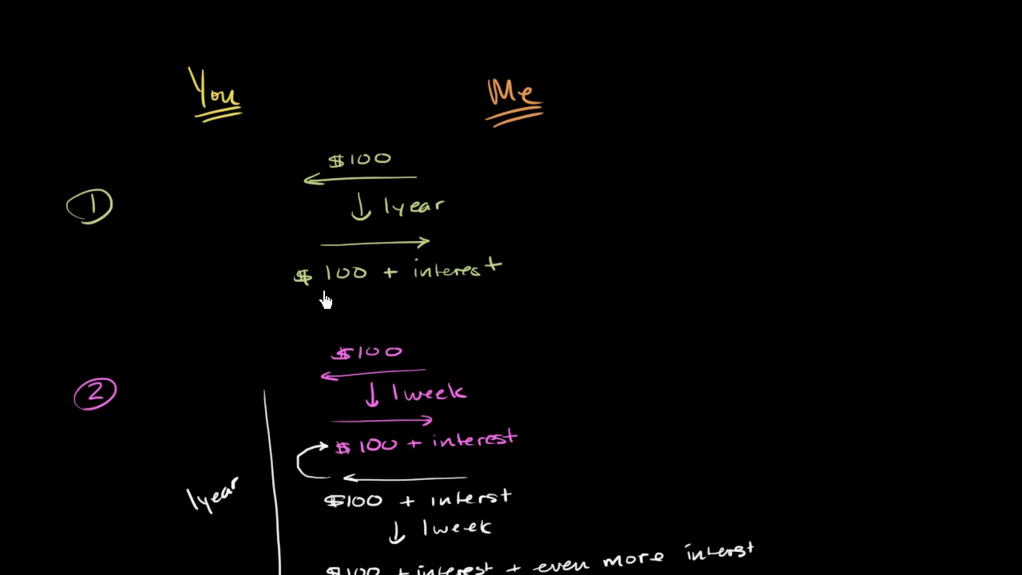
{"action": "mouse_move", "coordinate": [332, 294]}
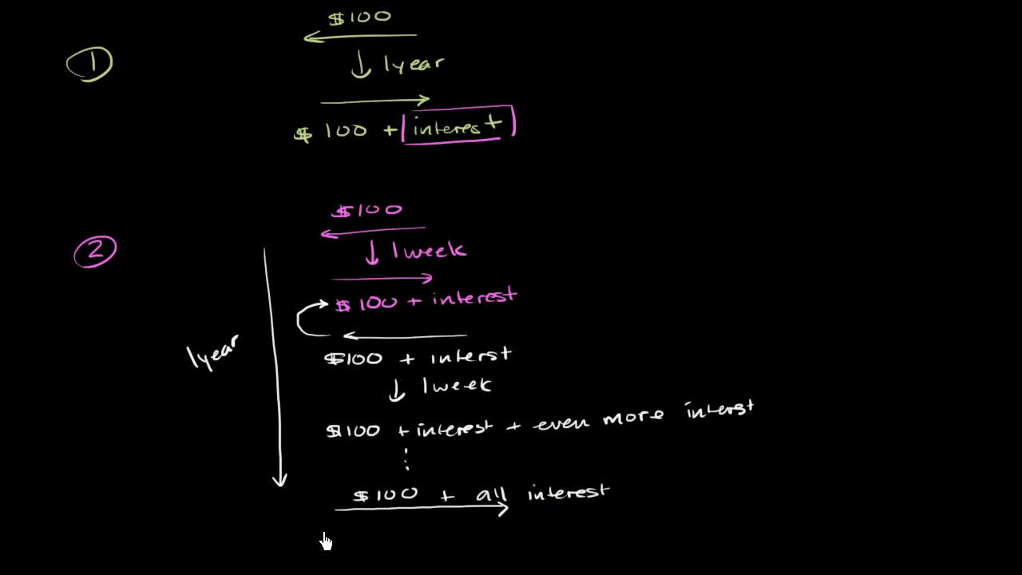
{"action": "mouse_move", "coordinate": [358, 492]}
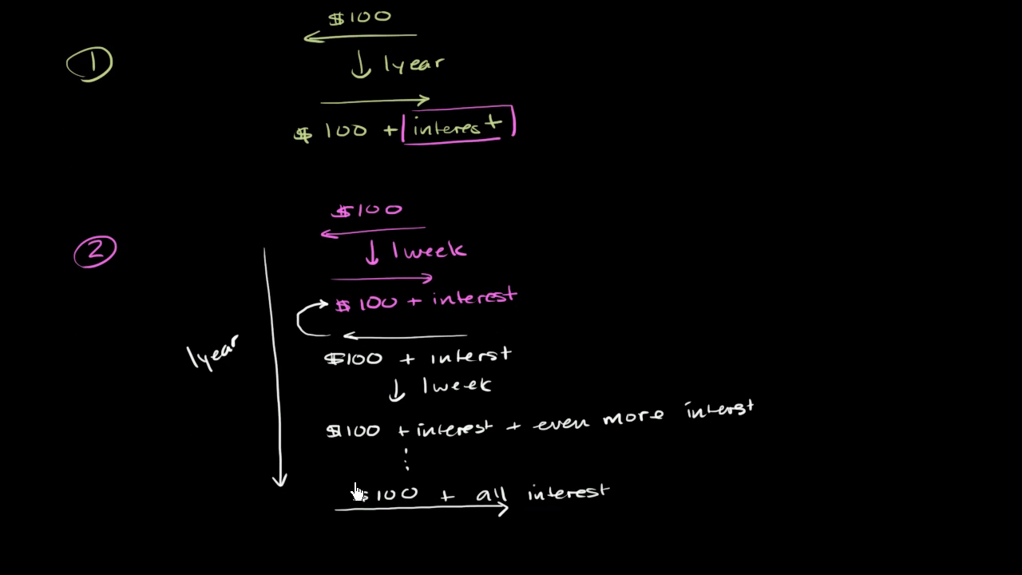
{"action": "mouse_move", "coordinate": [345, 526]}
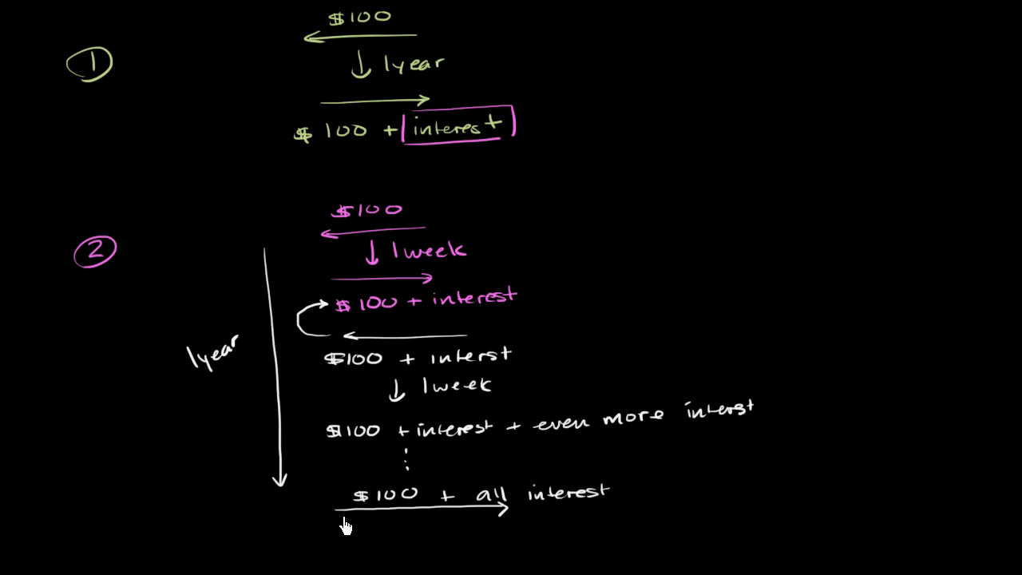
{"action": "mouse_move", "coordinate": [366, 509]}
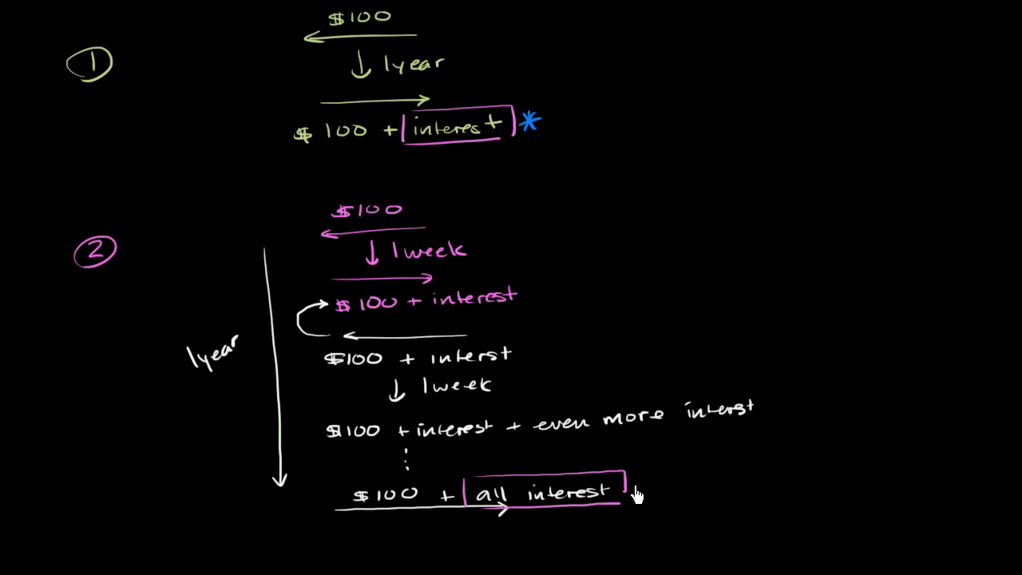
{"action": "left_click", "coordinate": [639, 489]}
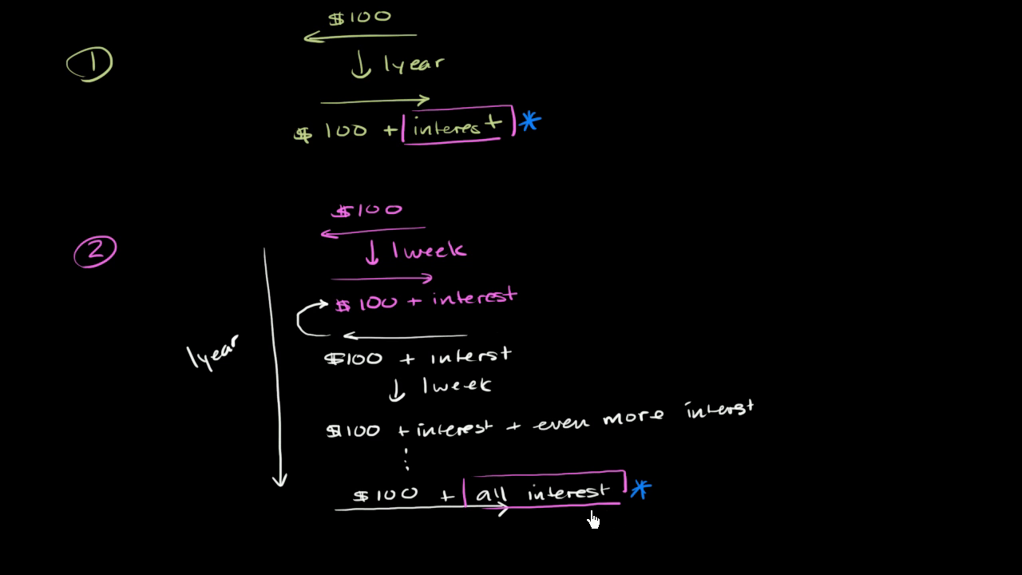
{"action": "mouse_move", "coordinate": [553, 518]}
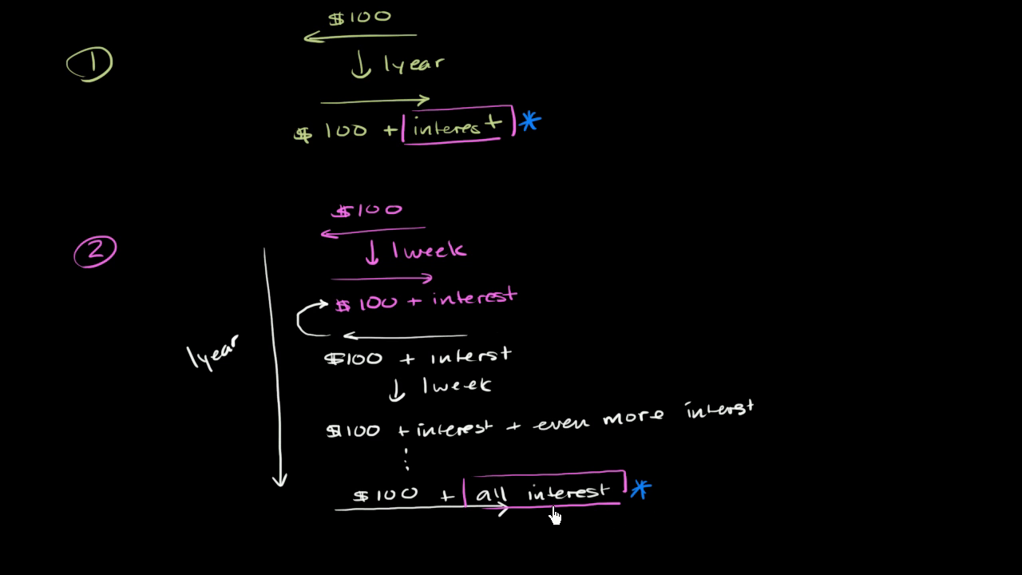
{"action": "mouse_move", "coordinate": [556, 515]}
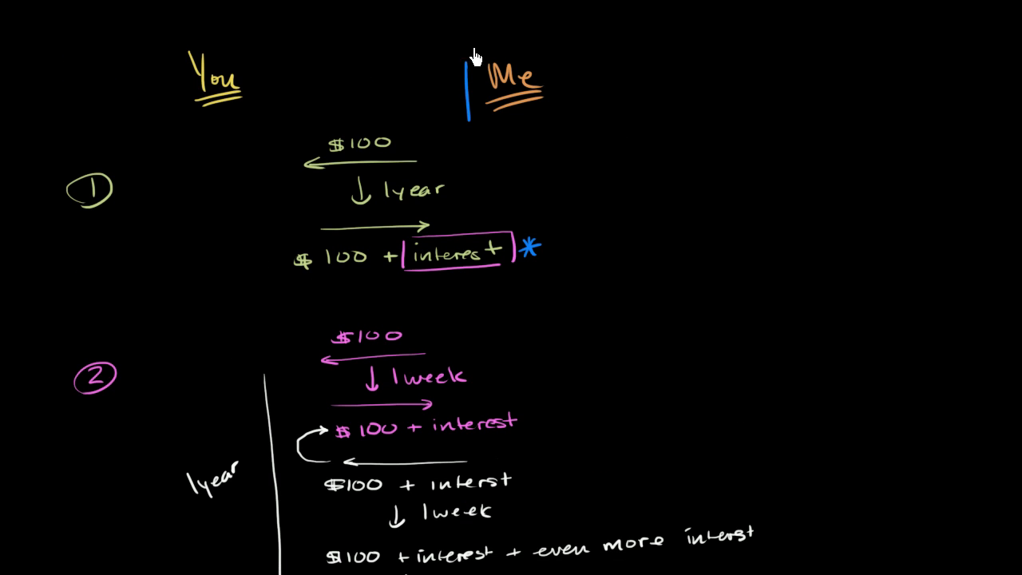
Box the Me heading in blue and write More risk beside it.
{"action": "left_click_drag", "start_coordinate": [479, 56], "coordinate": [647, 83]}
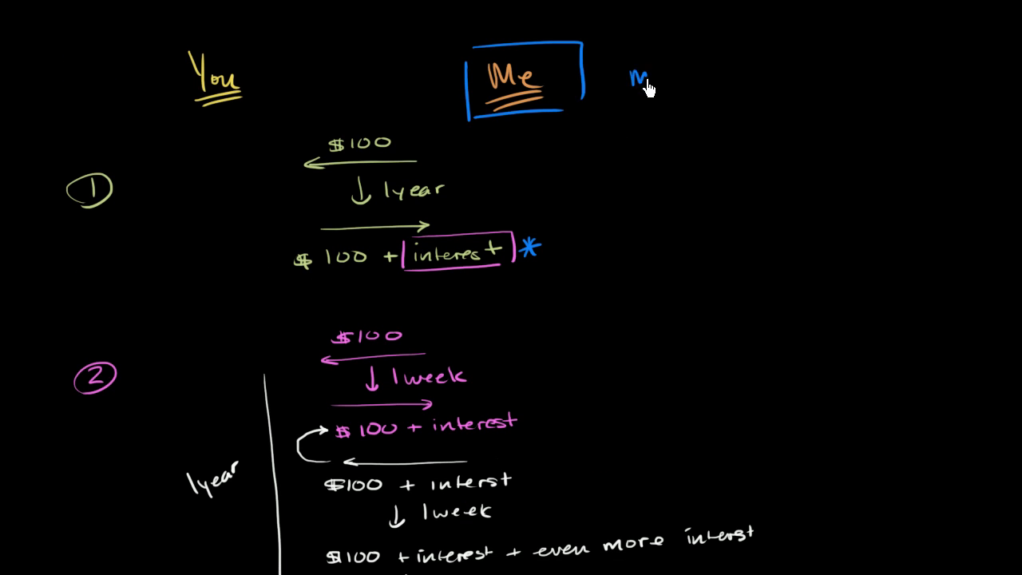
{"action": "type", "text": "More risk?"}
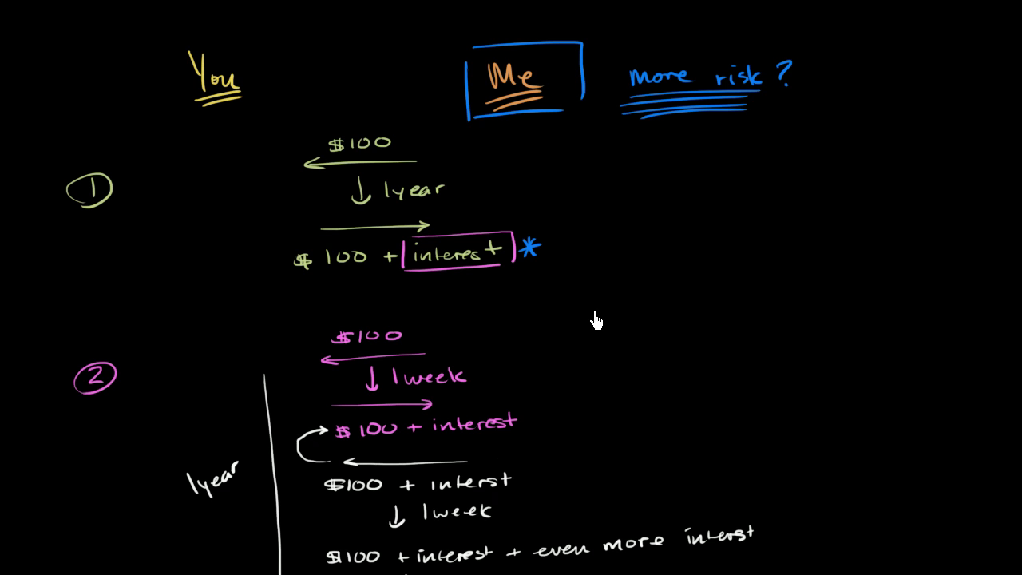
{"action": "mouse_move", "coordinate": [367, 227]}
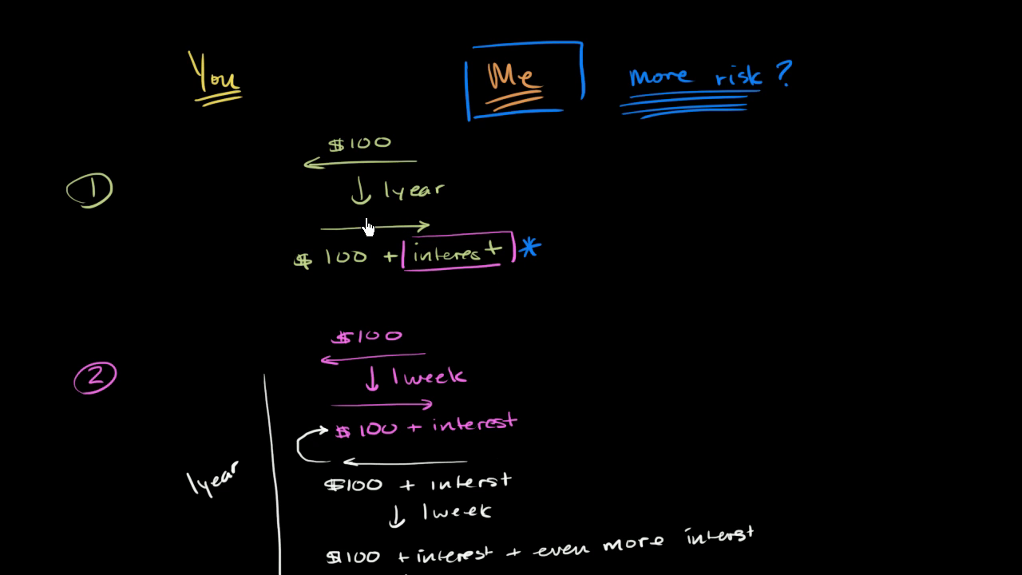
{"action": "mouse_move", "coordinate": [376, 259]}
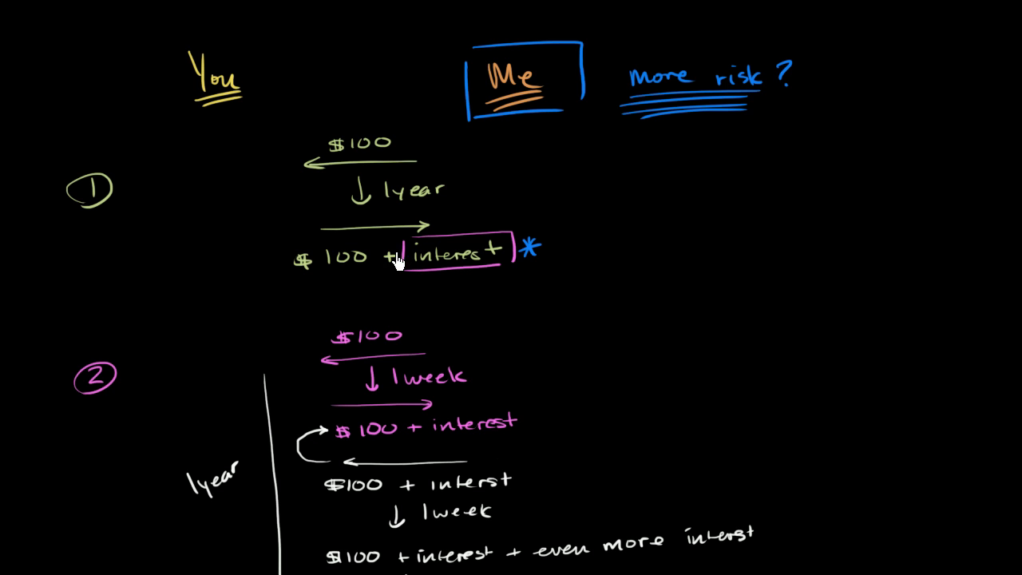
{"action": "mouse_move", "coordinate": [491, 372]}
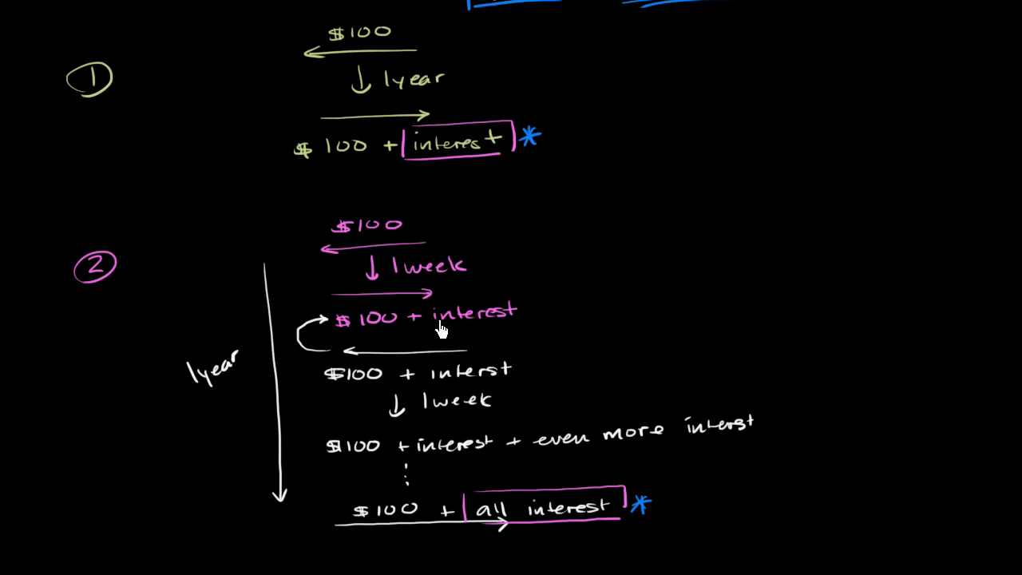
{"action": "mouse_move", "coordinate": [415, 319]}
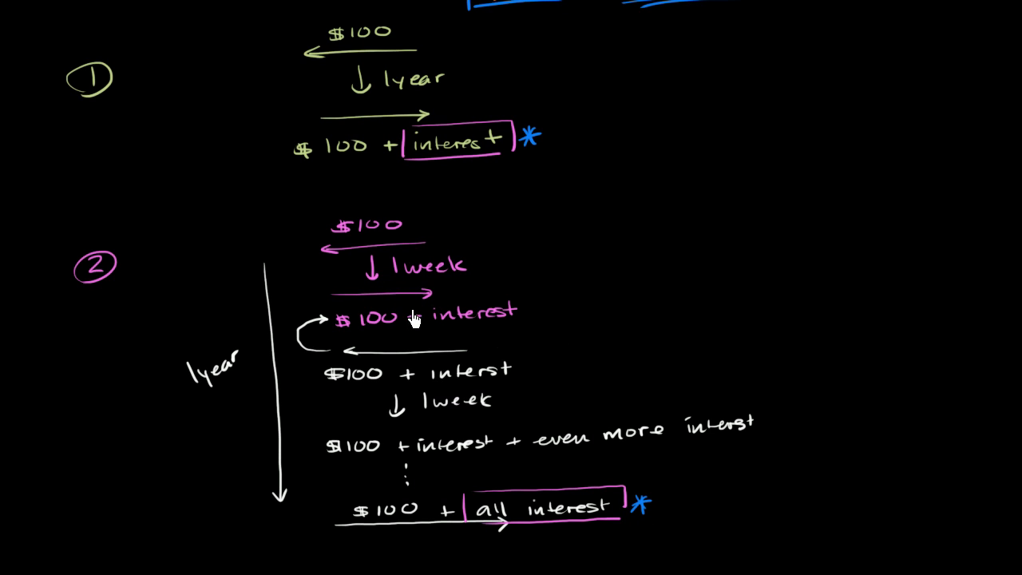
{"action": "mouse_move", "coordinate": [437, 328]}
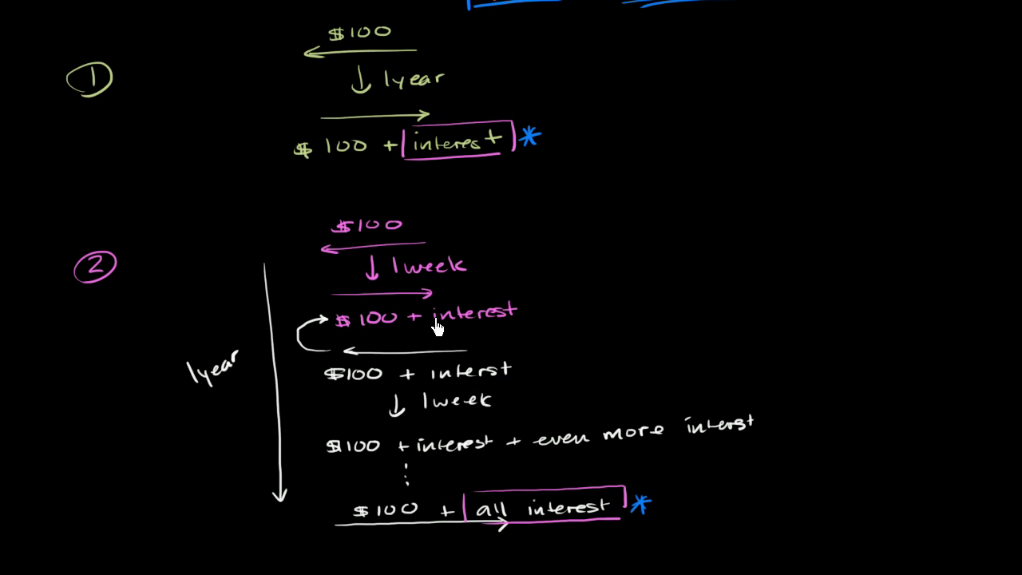
{"action": "mouse_move", "coordinate": [396, 295]}
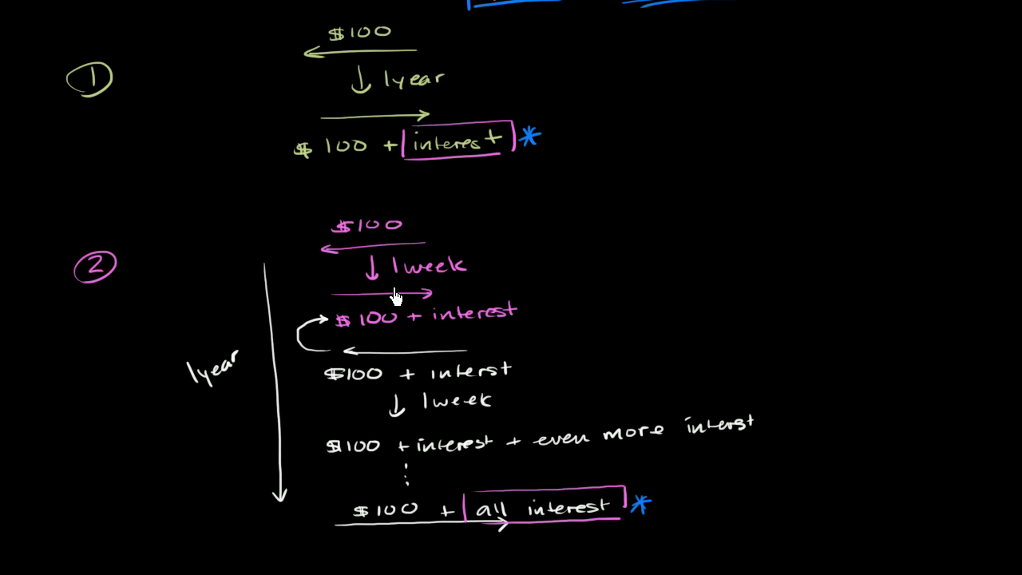
{"action": "mouse_move", "coordinate": [374, 303]}
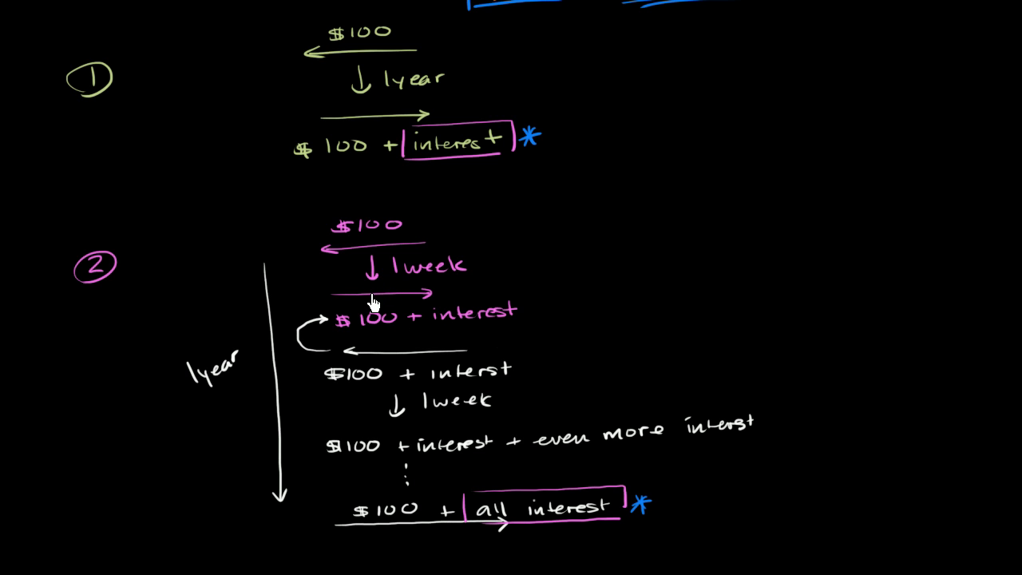
{"action": "mouse_move", "coordinate": [355, 297]}
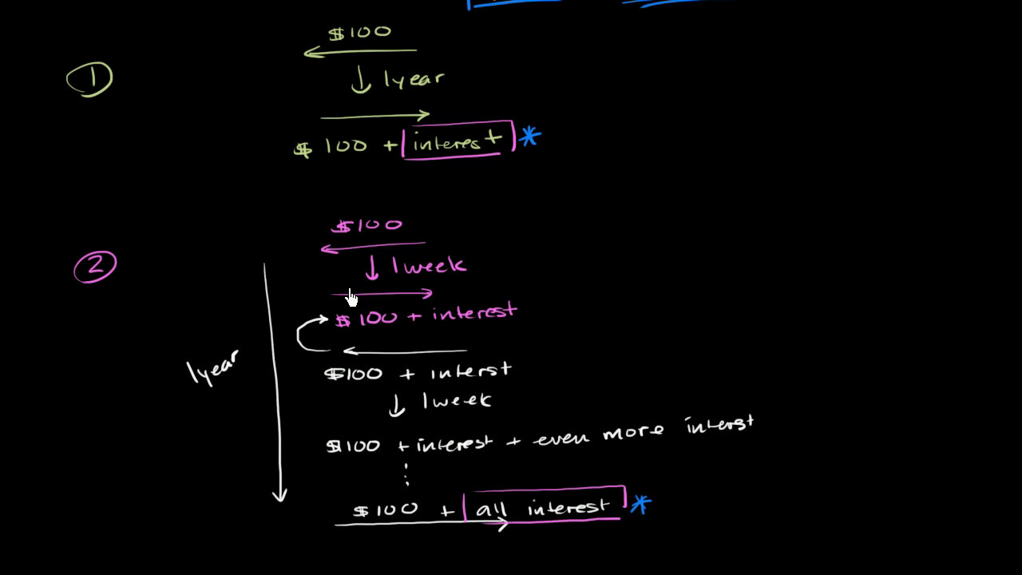
{"action": "mouse_move", "coordinate": [353, 328]}
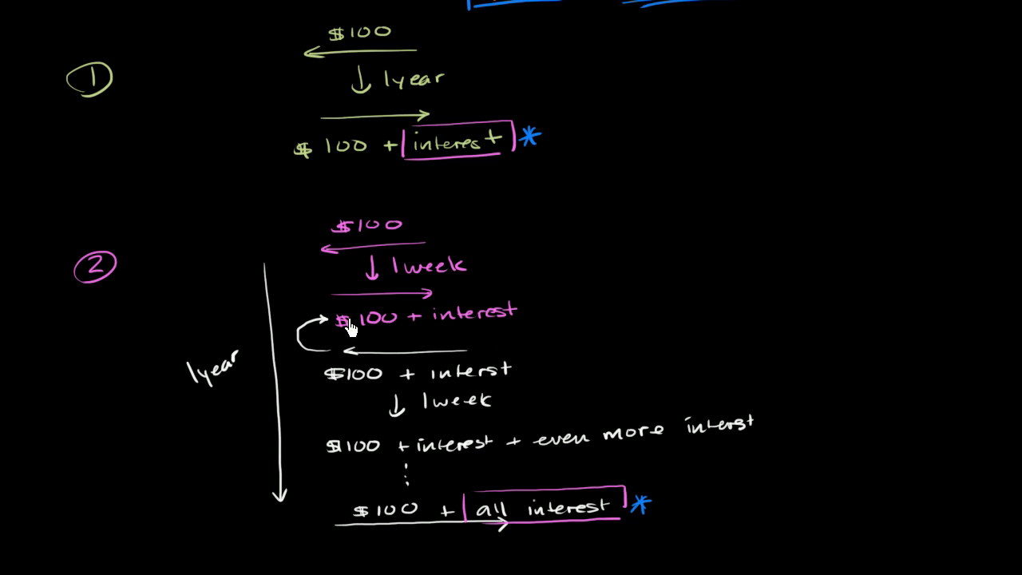
{"action": "mouse_move", "coordinate": [382, 321]}
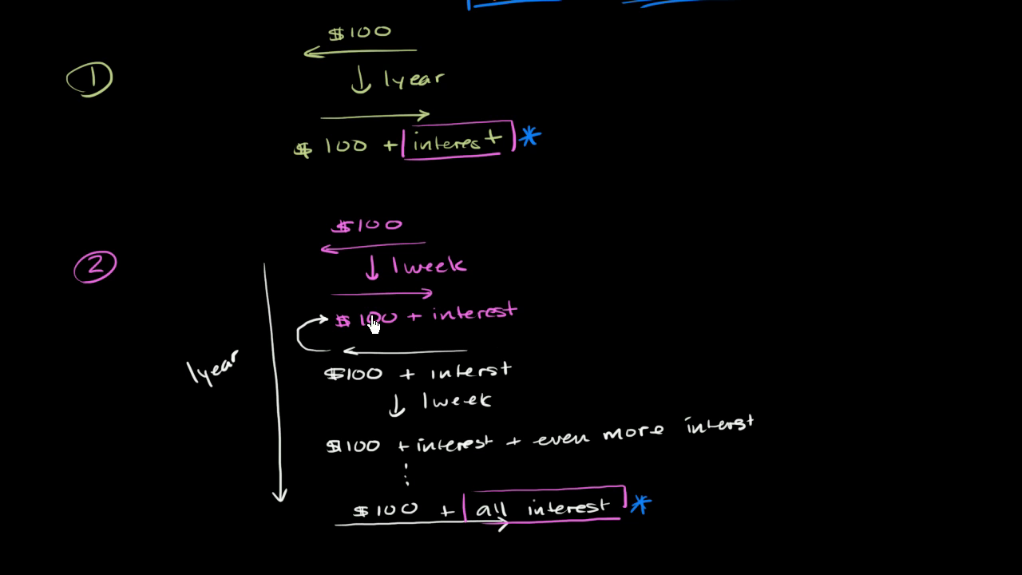
{"action": "mouse_move", "coordinate": [398, 334]}
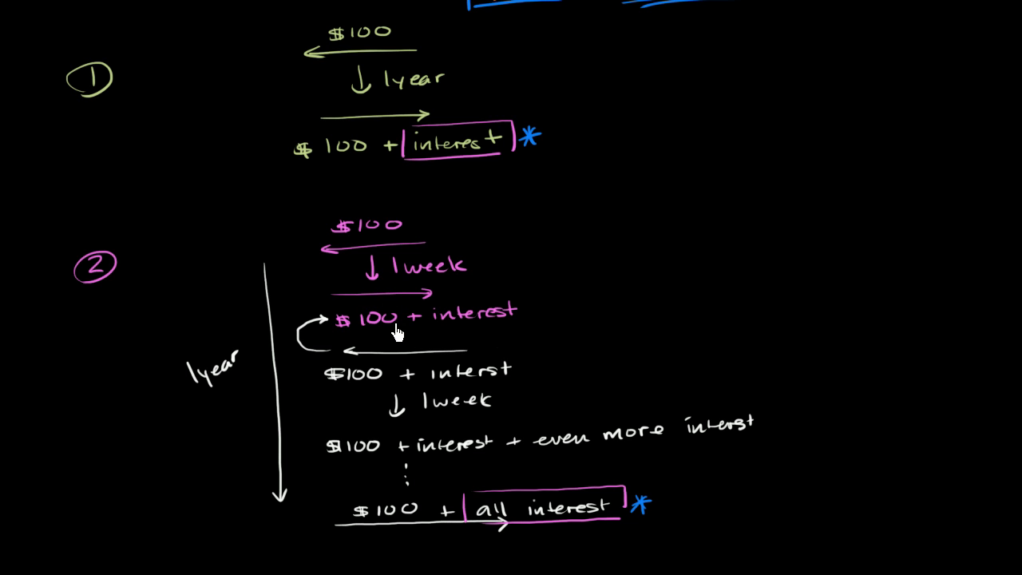
{"action": "mouse_move", "coordinate": [460, 399]}
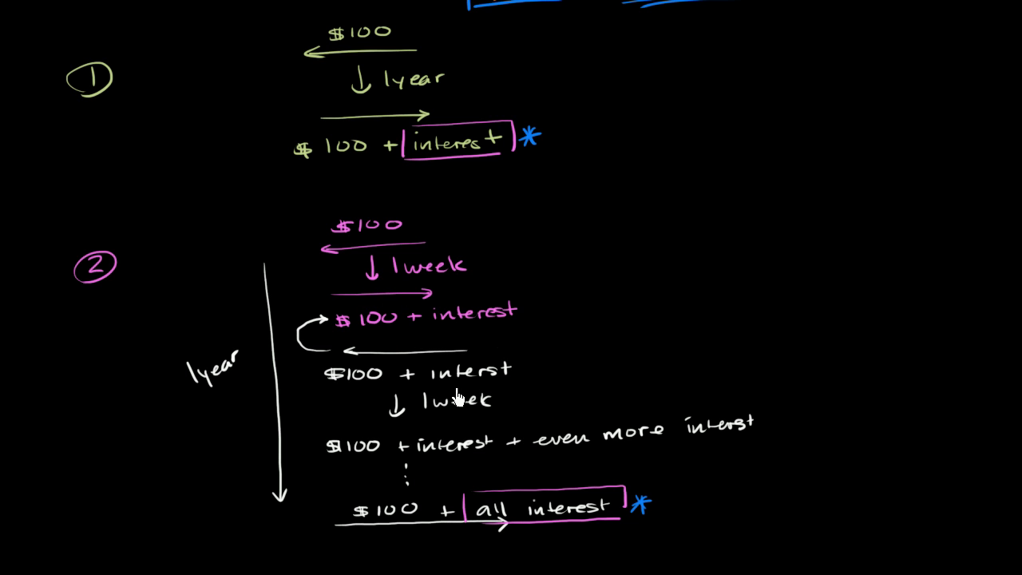
{"action": "mouse_move", "coordinate": [147, 174]}
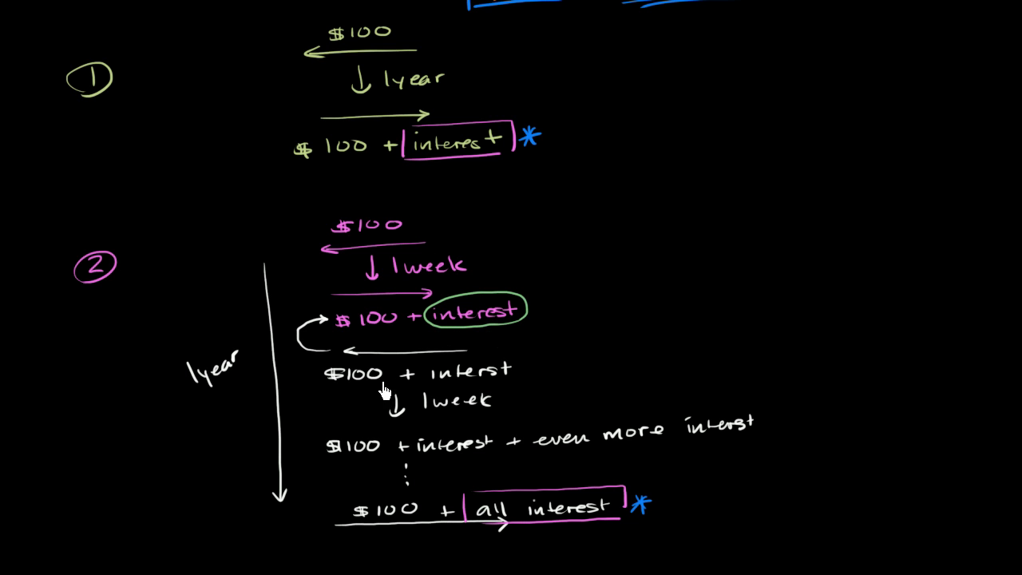
{"action": "mouse_move", "coordinate": [576, 461]}
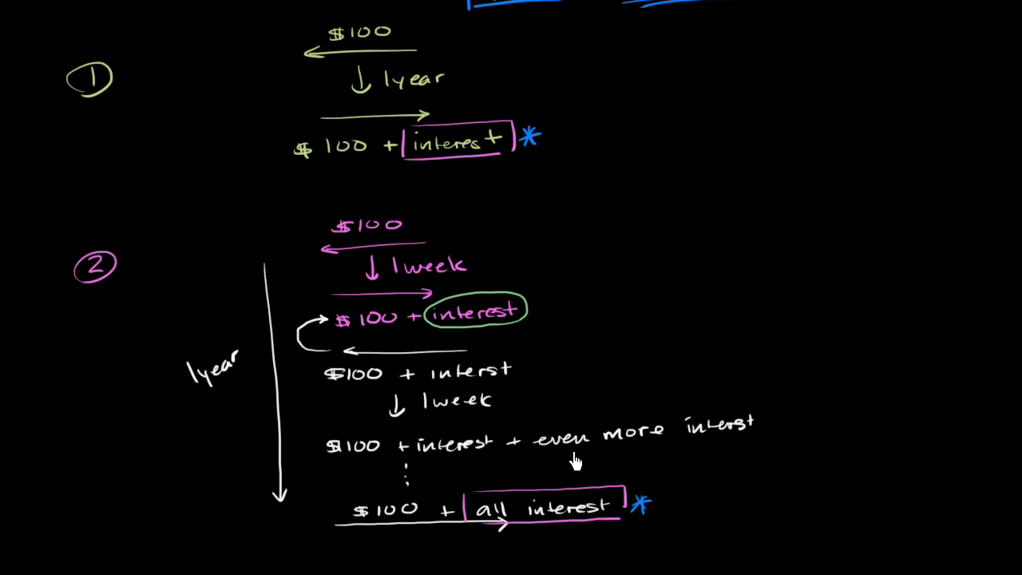
Circle the even more interest term in green.
{"action": "left_click_drag", "start_coordinate": [543, 455], "coordinate": [748, 440]}
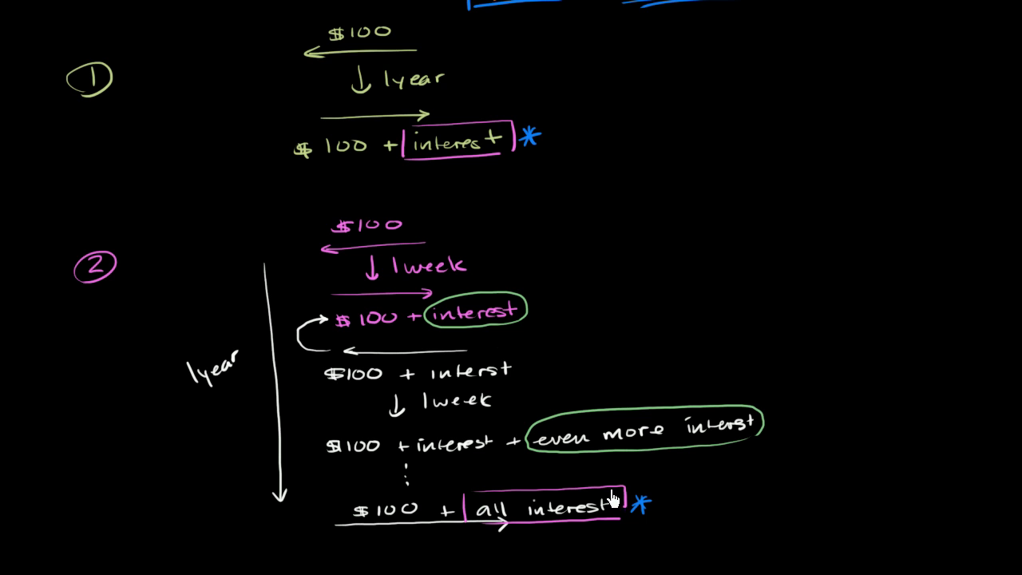
{"action": "mouse_move", "coordinate": [608, 473]}
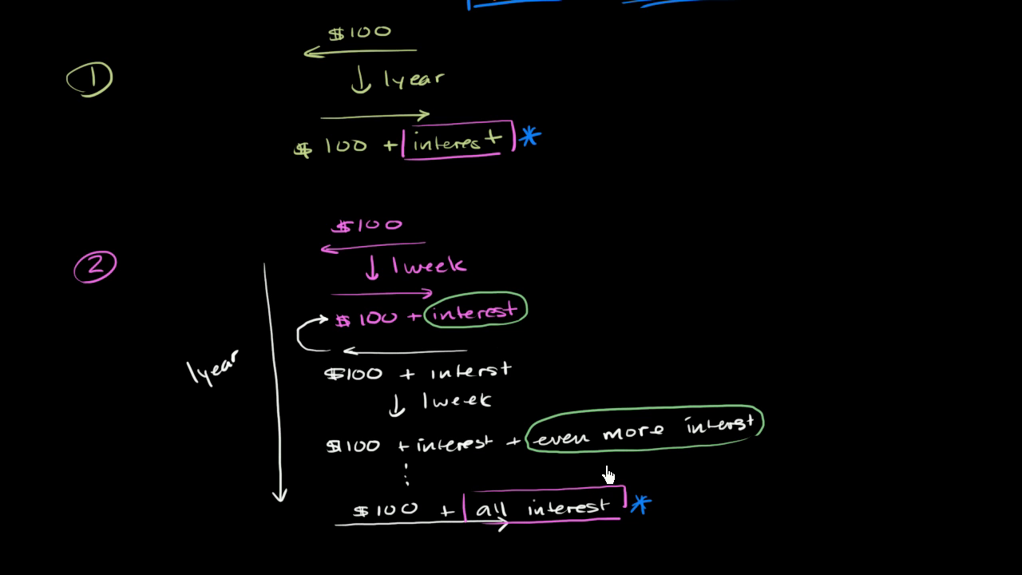
{"action": "mouse_move", "coordinate": [598, 470]}
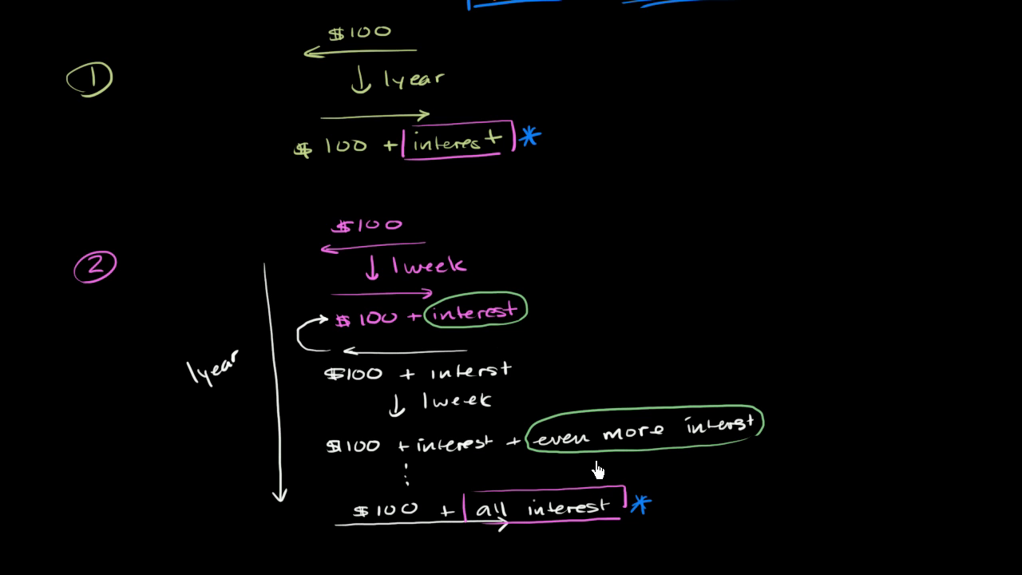
{"action": "mouse_move", "coordinate": [807, 334]}
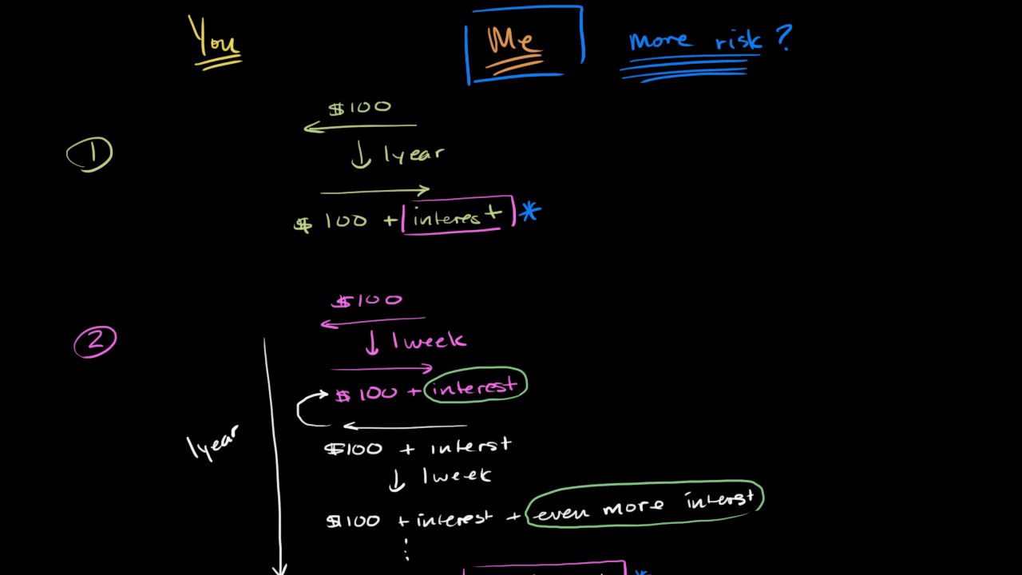
{"action": "mouse_move", "coordinate": [345, 170]}
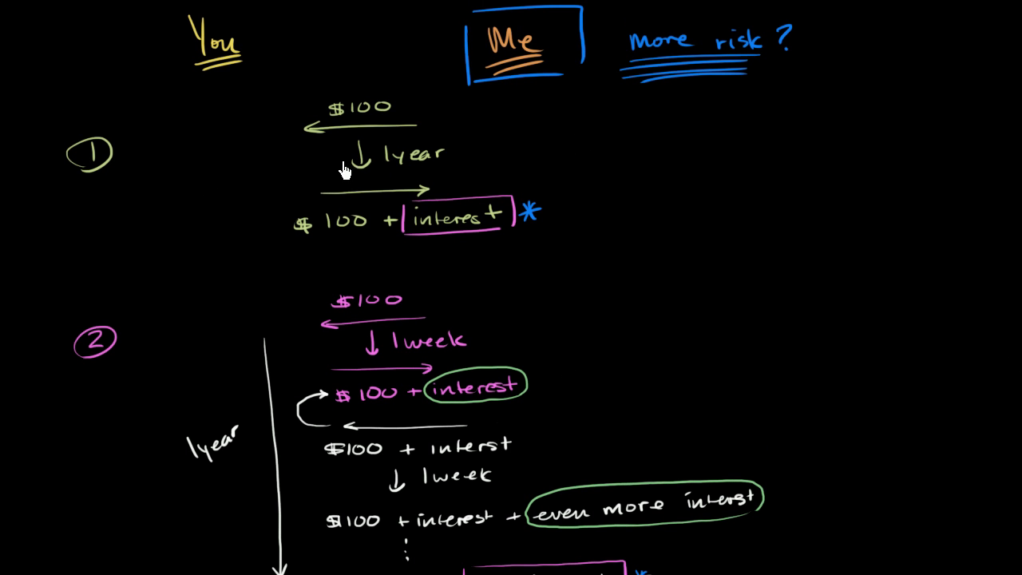
{"action": "mouse_move", "coordinate": [360, 214]}
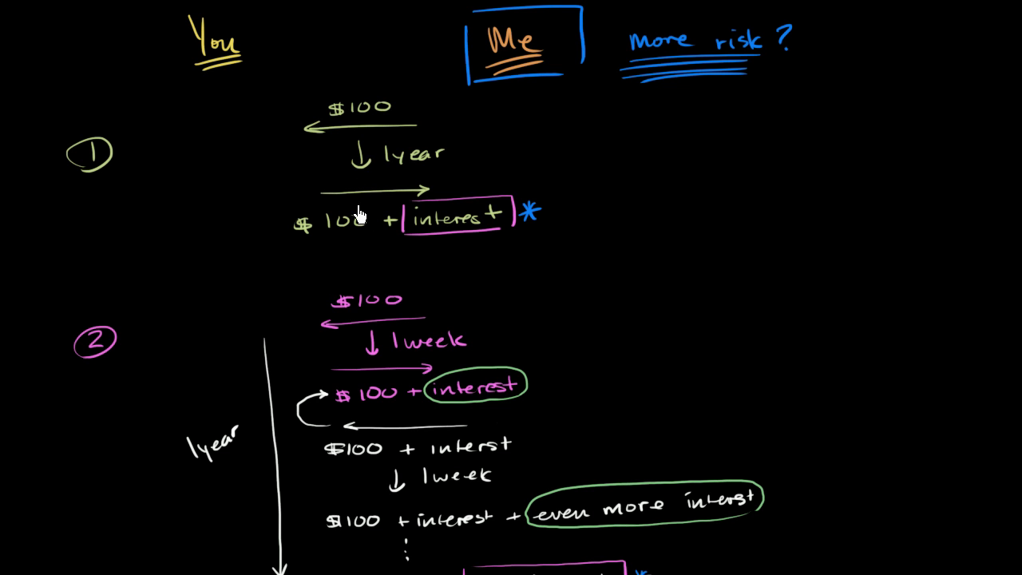
{"action": "mouse_move", "coordinate": [380, 184]}
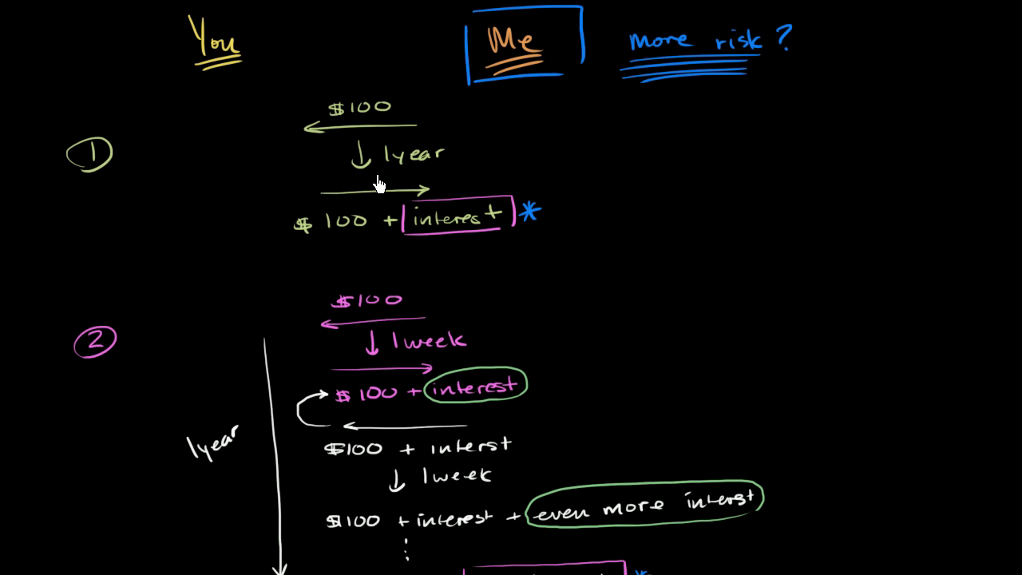
{"action": "mouse_move", "coordinate": [572, 156]}
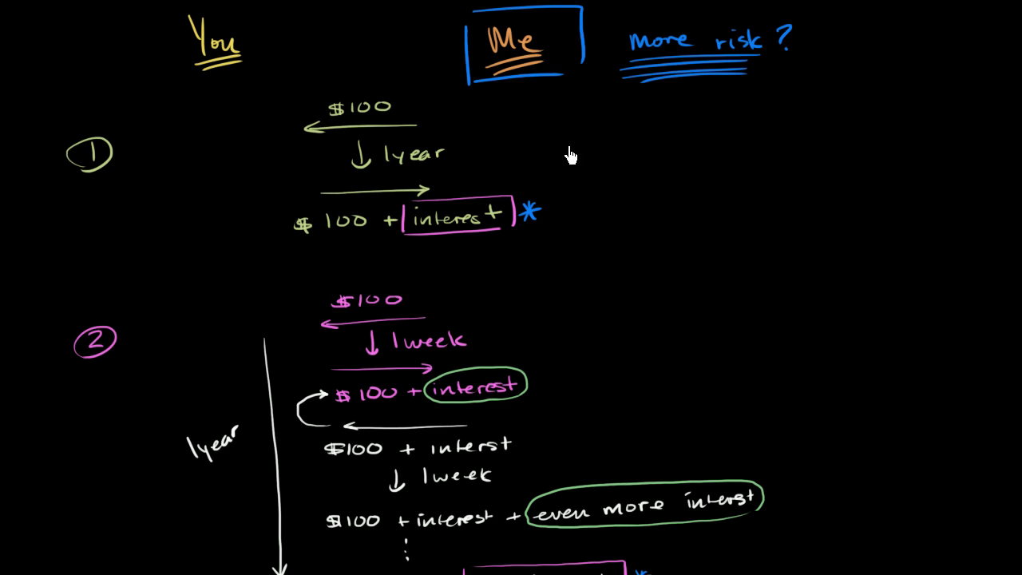
Write More Risk beside the one-year loan.
{"action": "type", "text": "More T"}
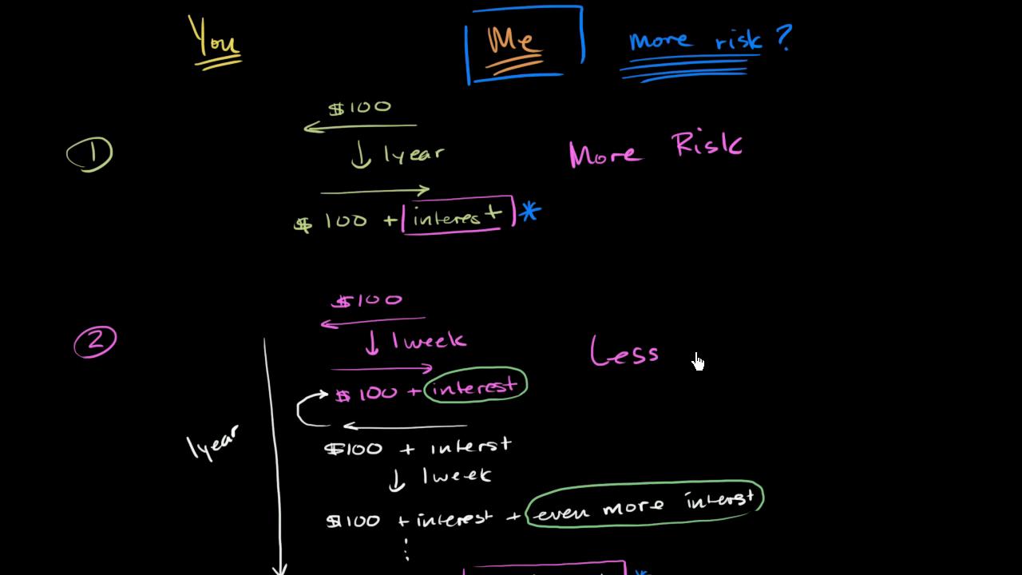
{"action": "mouse_move", "coordinate": [695, 344]}
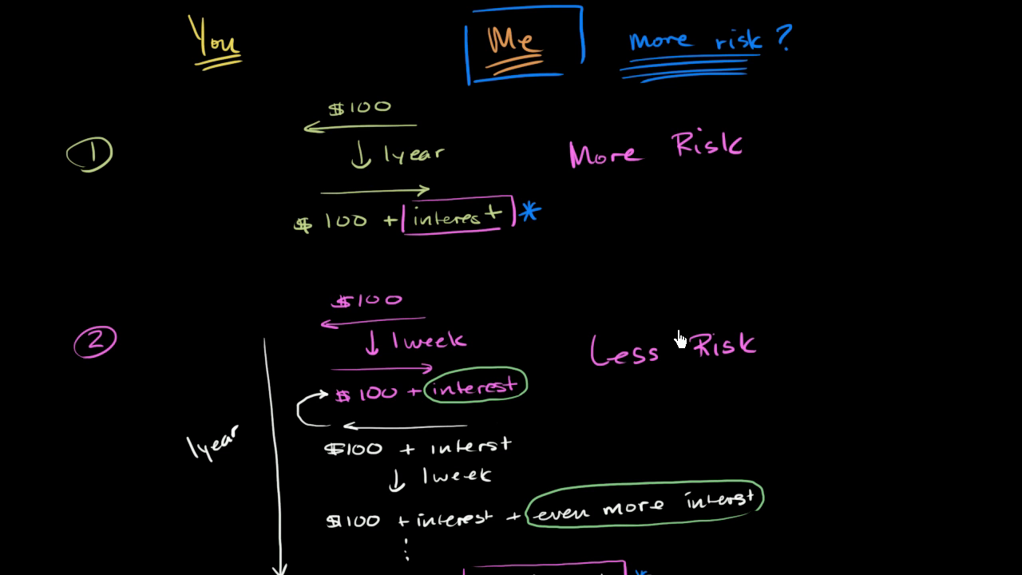
{"action": "mouse_move", "coordinate": [393, 239]}
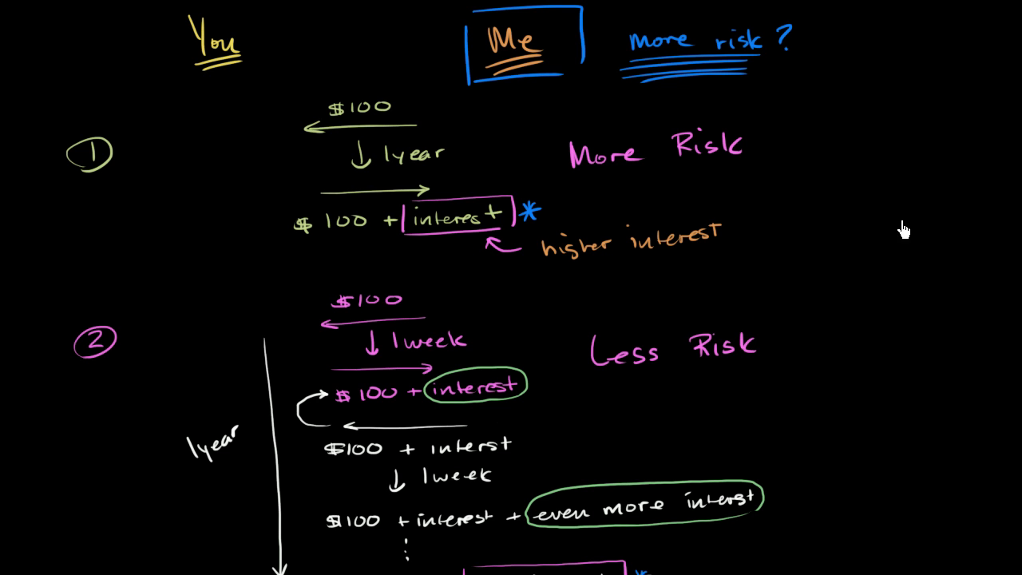
{"action": "scroll", "scroll_direction": "down", "scroll_amount": 3}
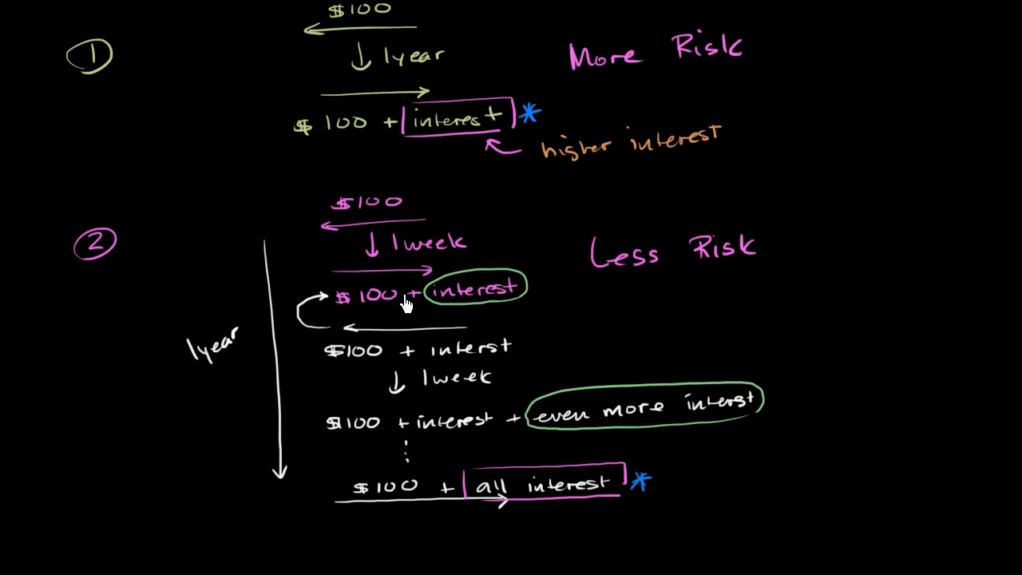
{"action": "mouse_move", "coordinate": [361, 327]}
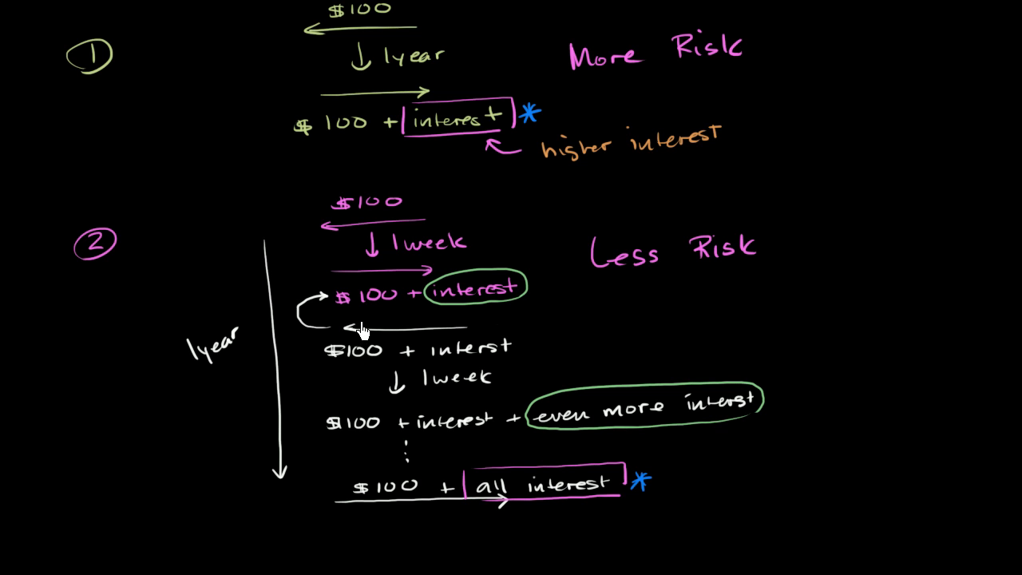
{"action": "mouse_move", "coordinate": [418, 421]}
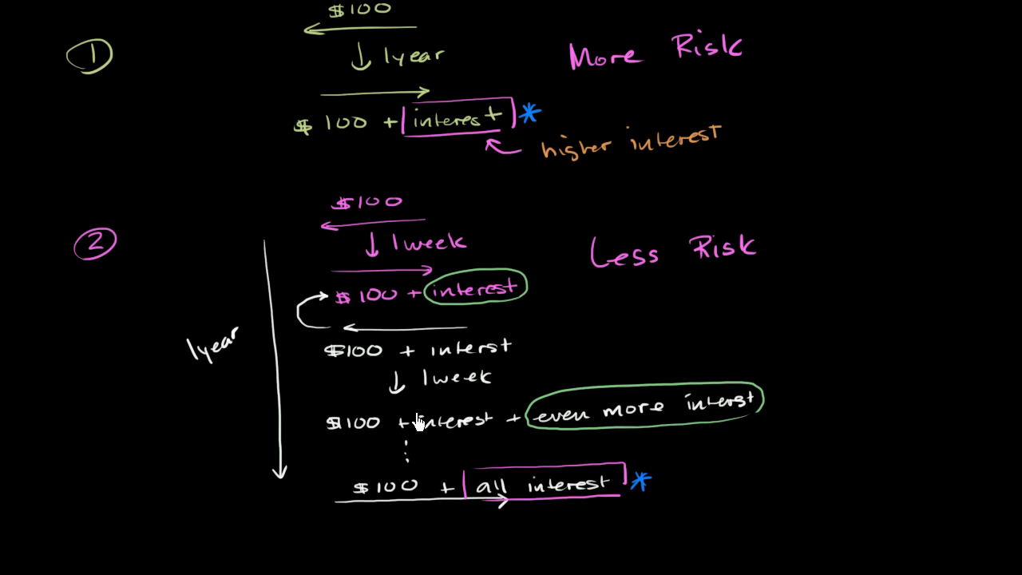
{"action": "mouse_move", "coordinate": [567, 509]}
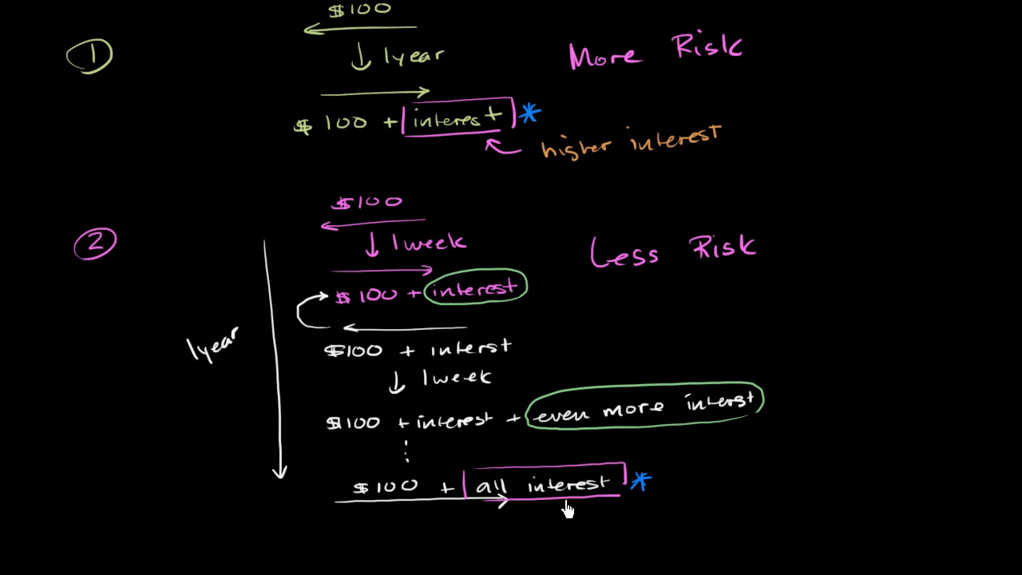
{"action": "mouse_move", "coordinate": [591, 524]}
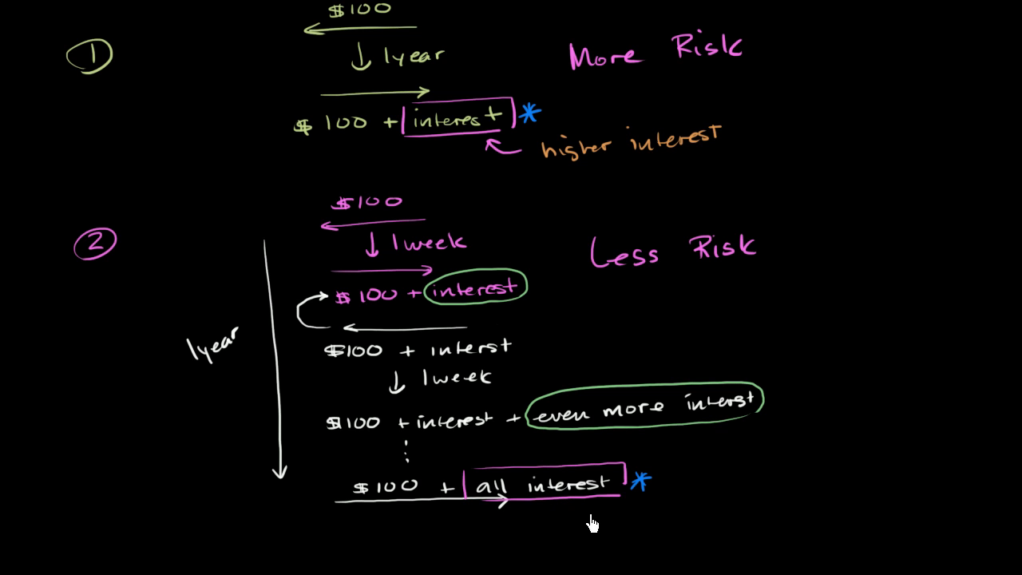